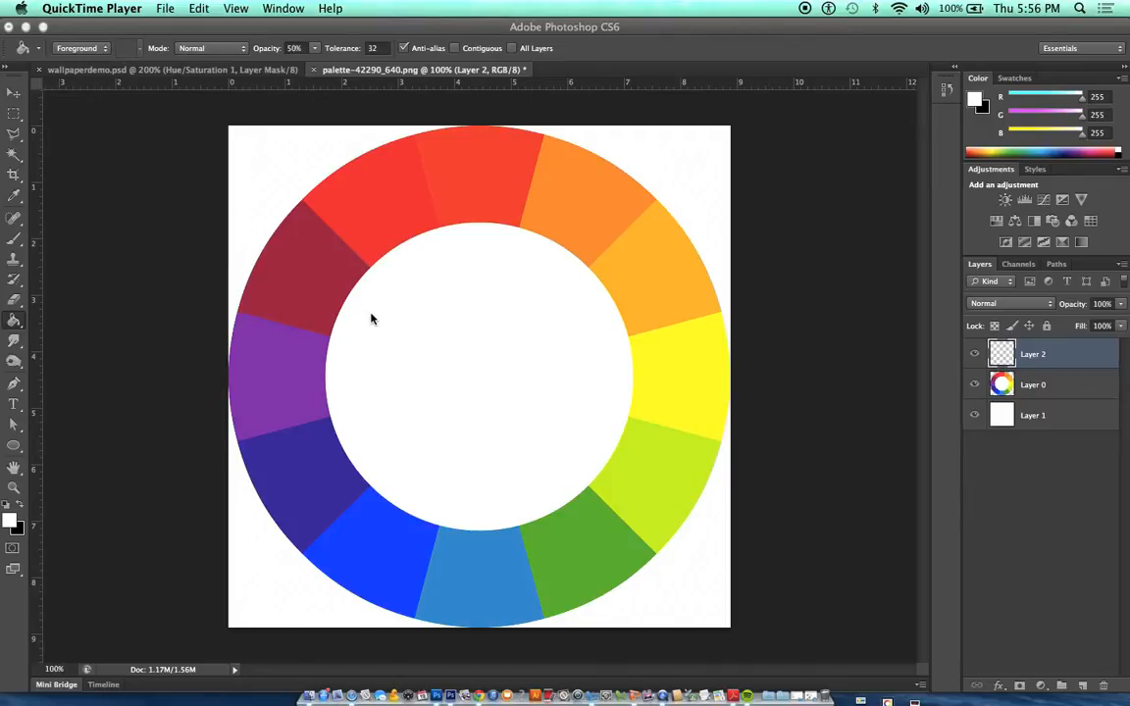
pyautogui.moveTo(71, 273)
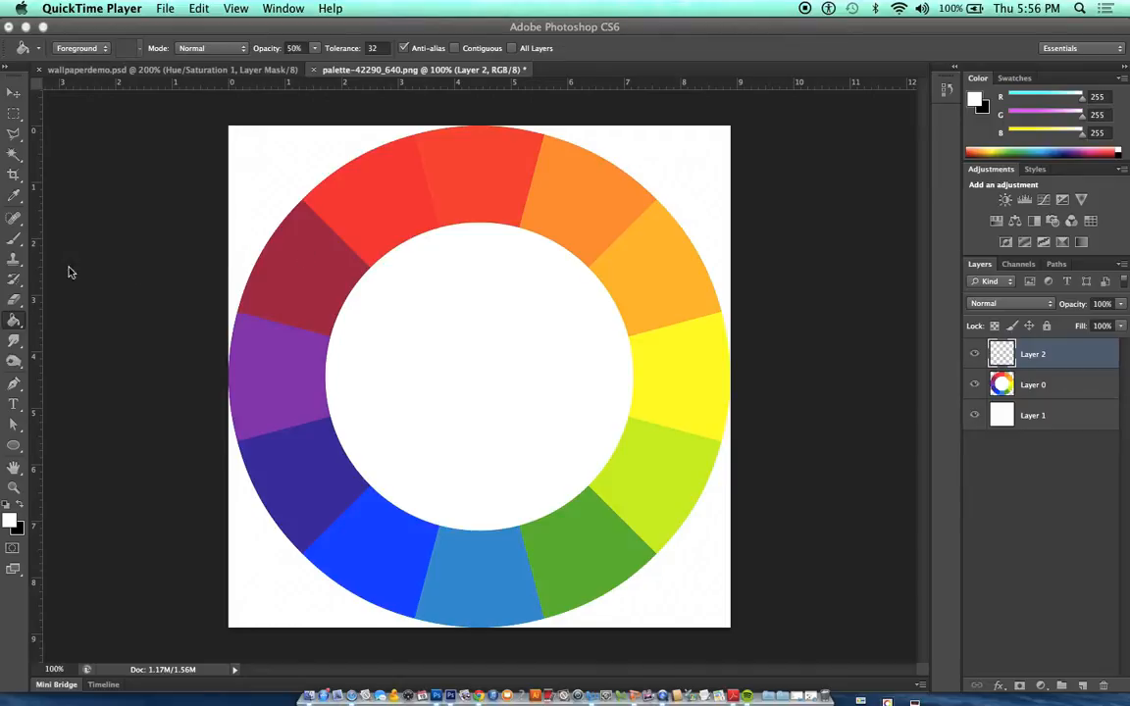
# Step: Select the Brush tool with black as the foreground colour
pyautogui.click(479, 377)
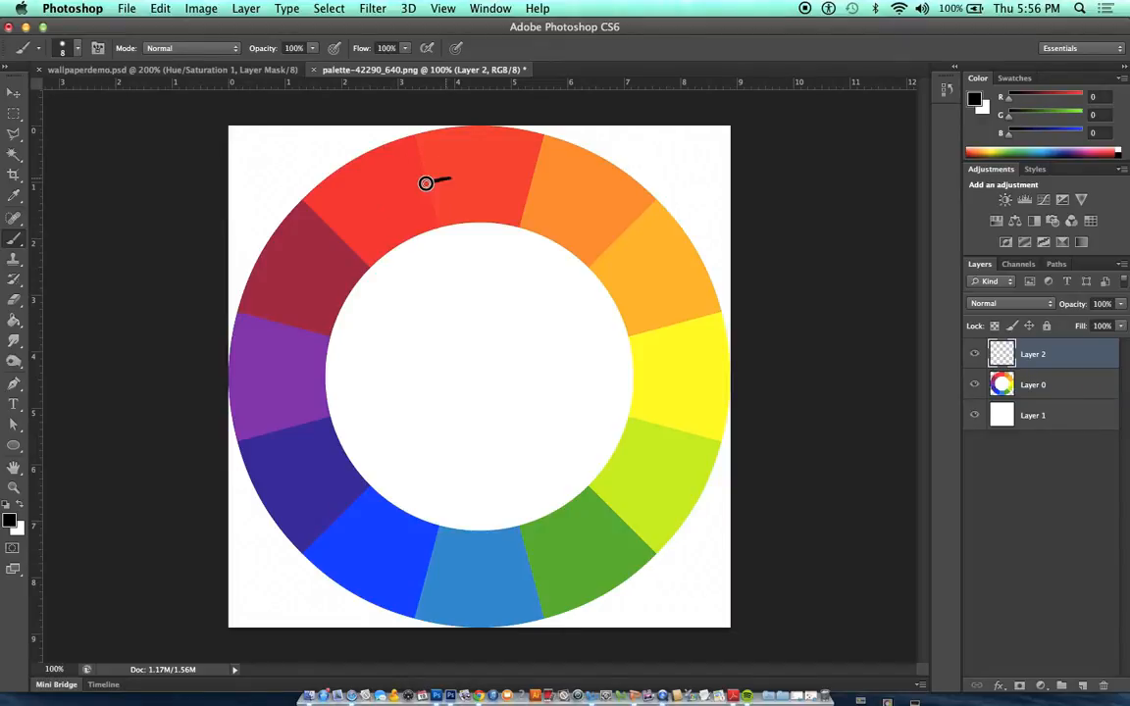
# Step: Paint a closed black outline around the red, dark red and purple segments on Layer 2
pyautogui.moveTo(426, 185); pyautogui.dragTo(267, 351)
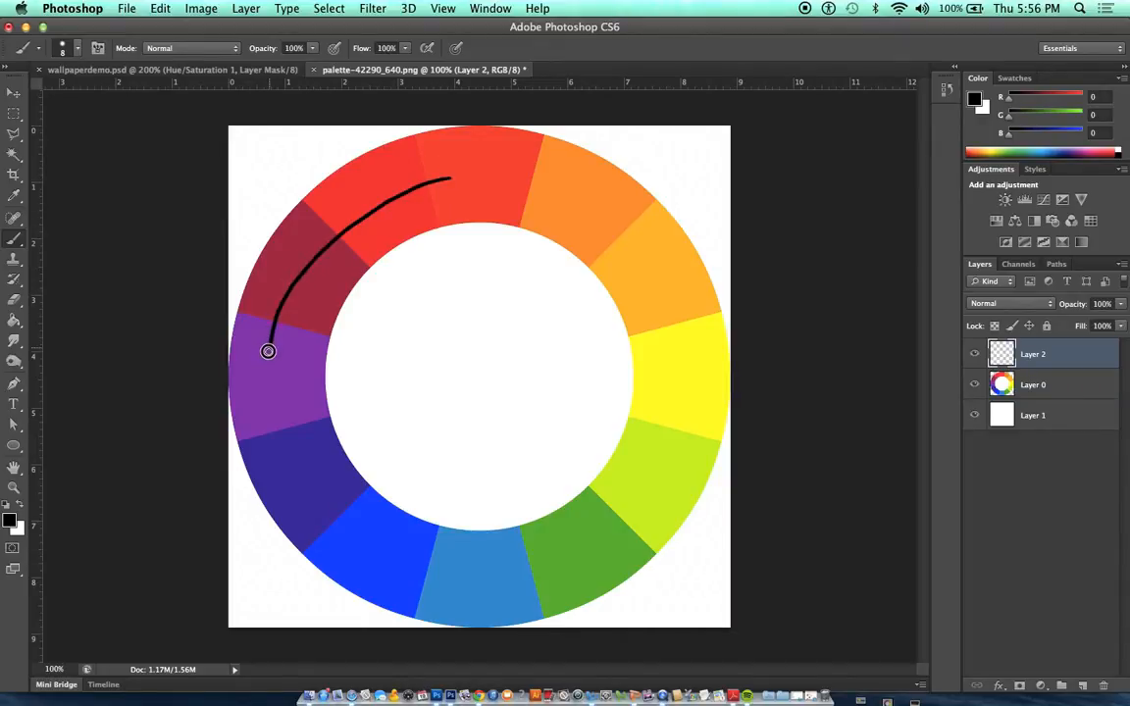
pyautogui.moveTo(267, 351); pyautogui.dragTo(274, 412)
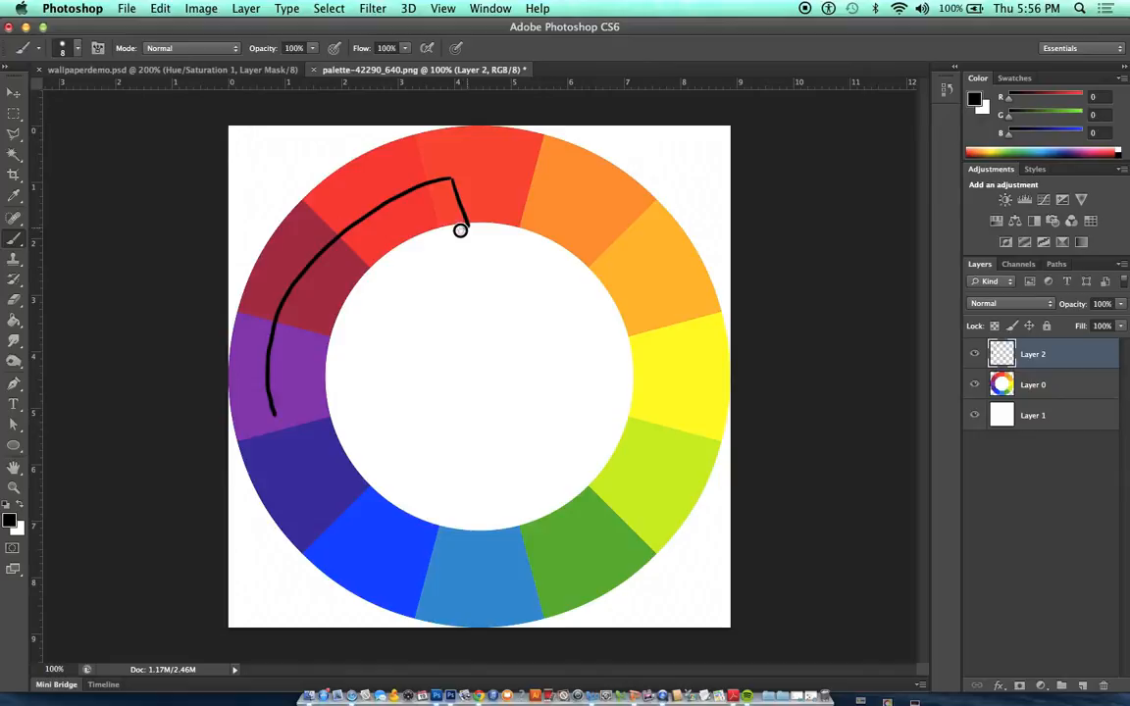
pyautogui.moveTo(461, 232); pyautogui.dragTo(330, 404)
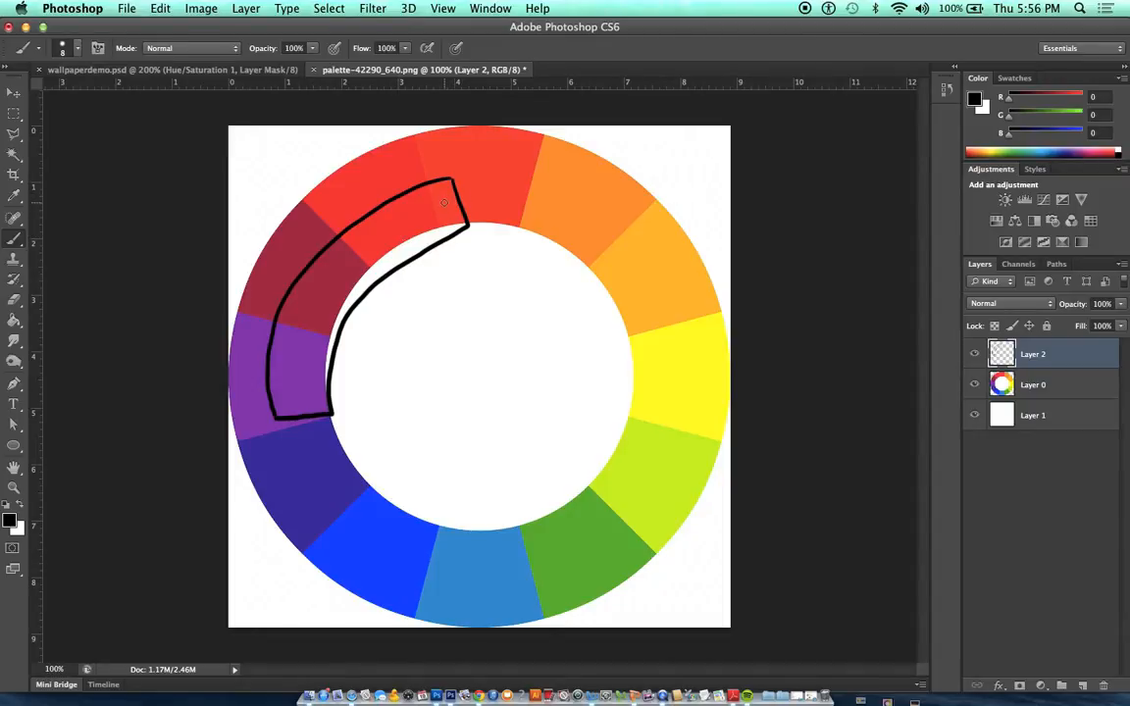
pyautogui.moveTo(322, 285)
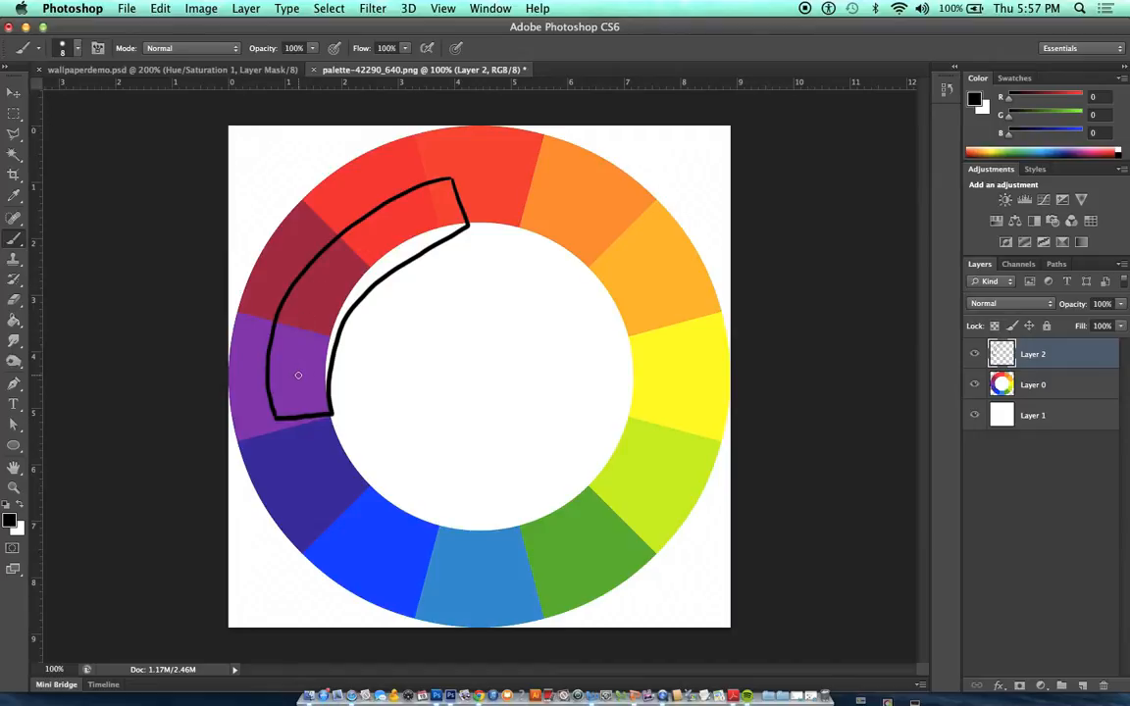
pyautogui.moveTo(382, 288)
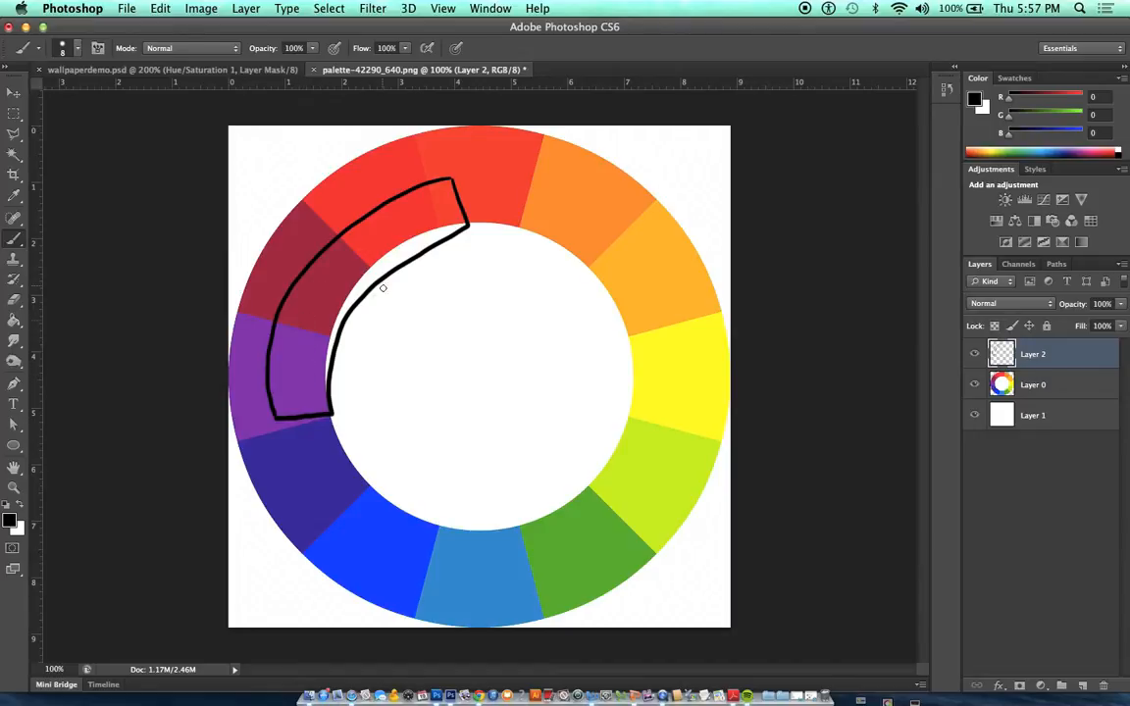
pyautogui.moveTo(467, 263)
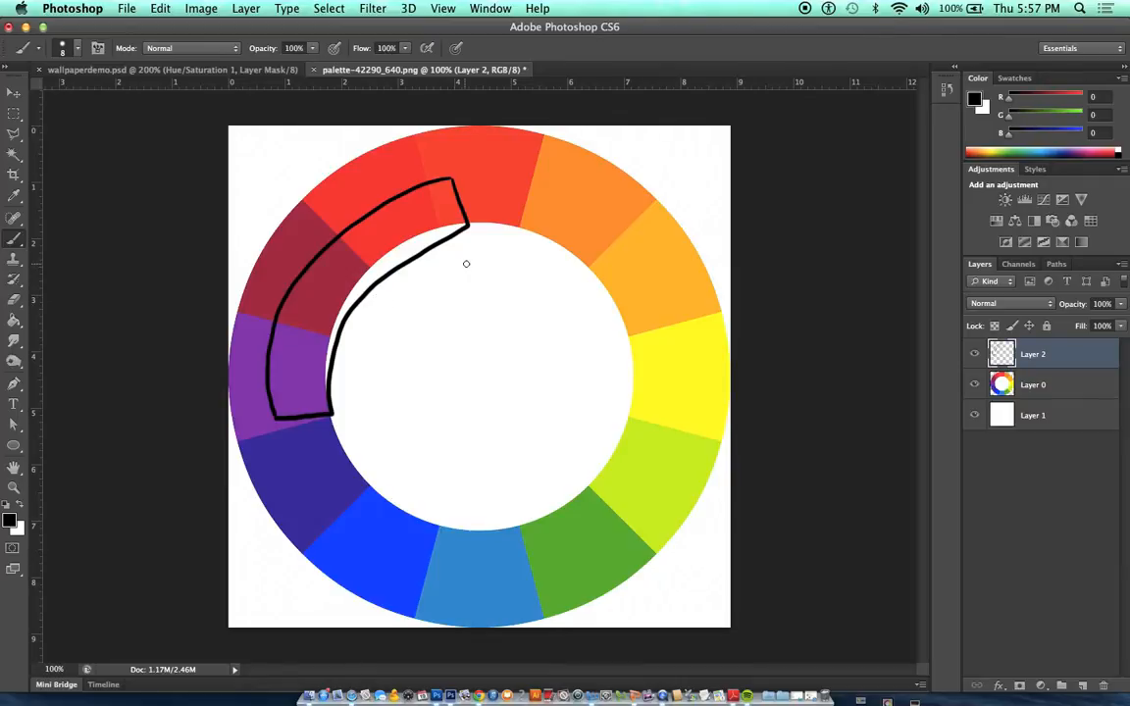
pyautogui.moveTo(478, 285)
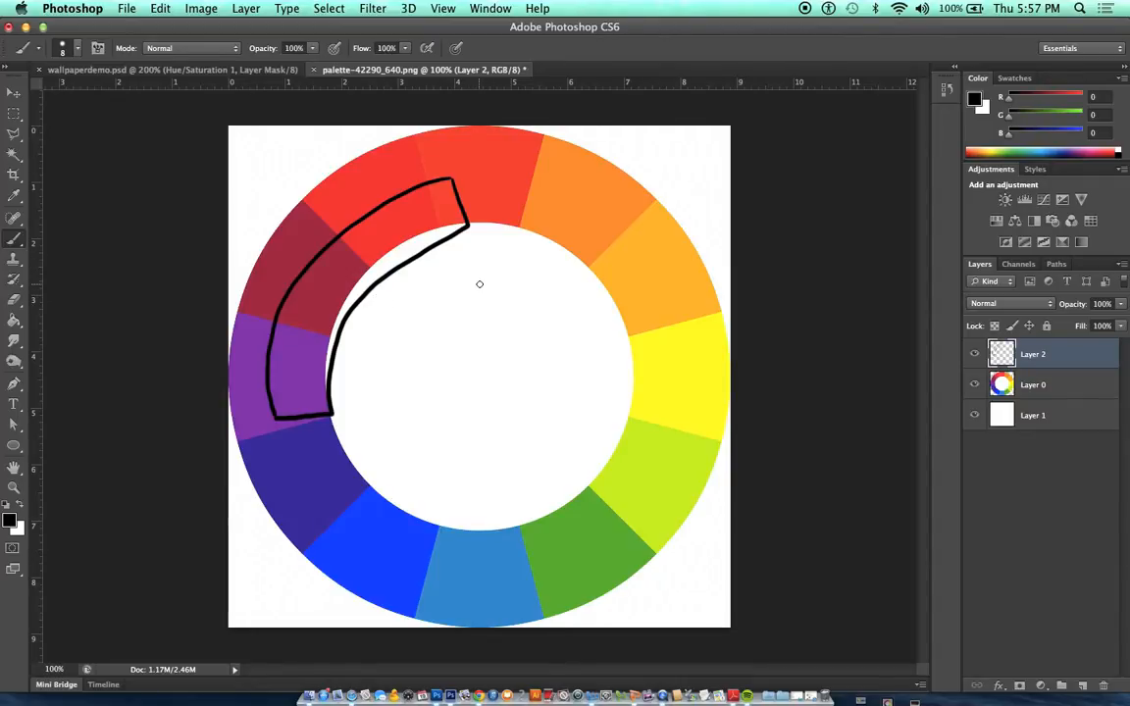
pyautogui.moveTo(510, 193)
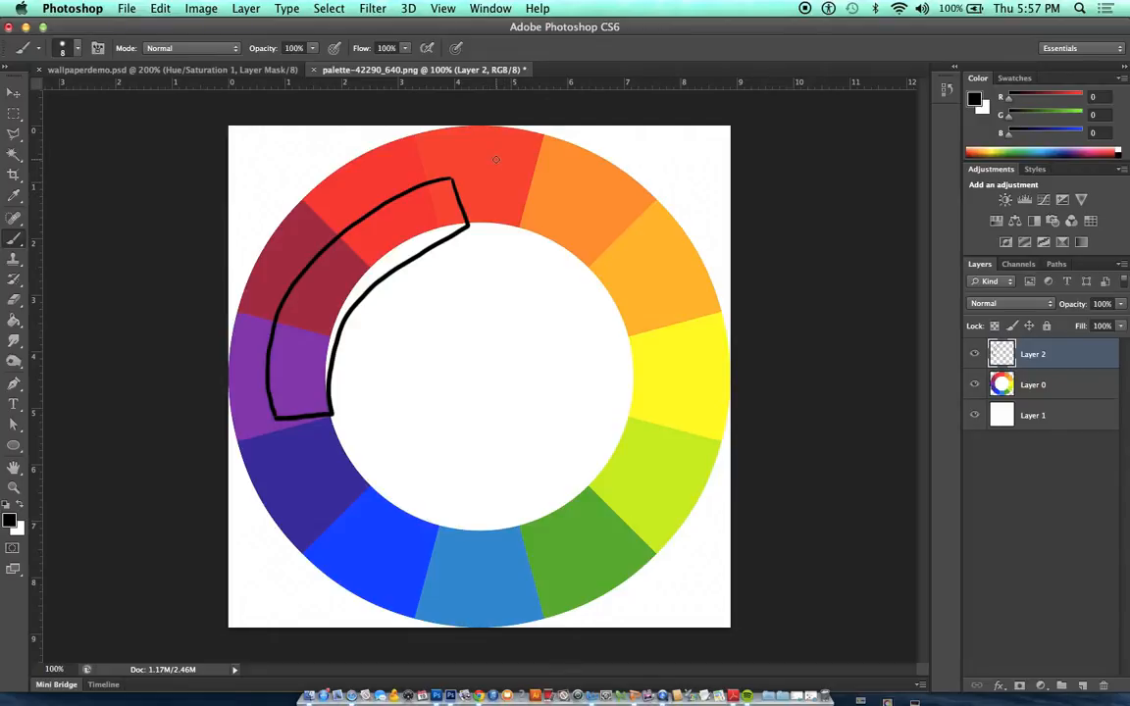
pyautogui.moveTo(557, 218)
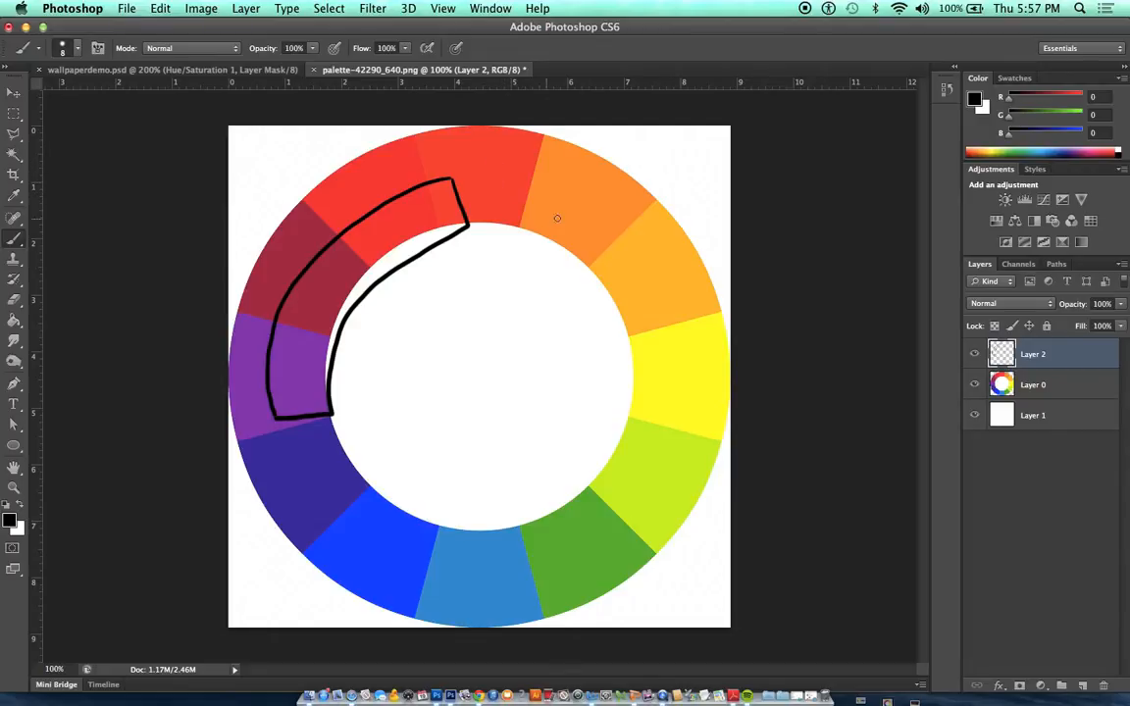
pyautogui.moveTo(589, 196)
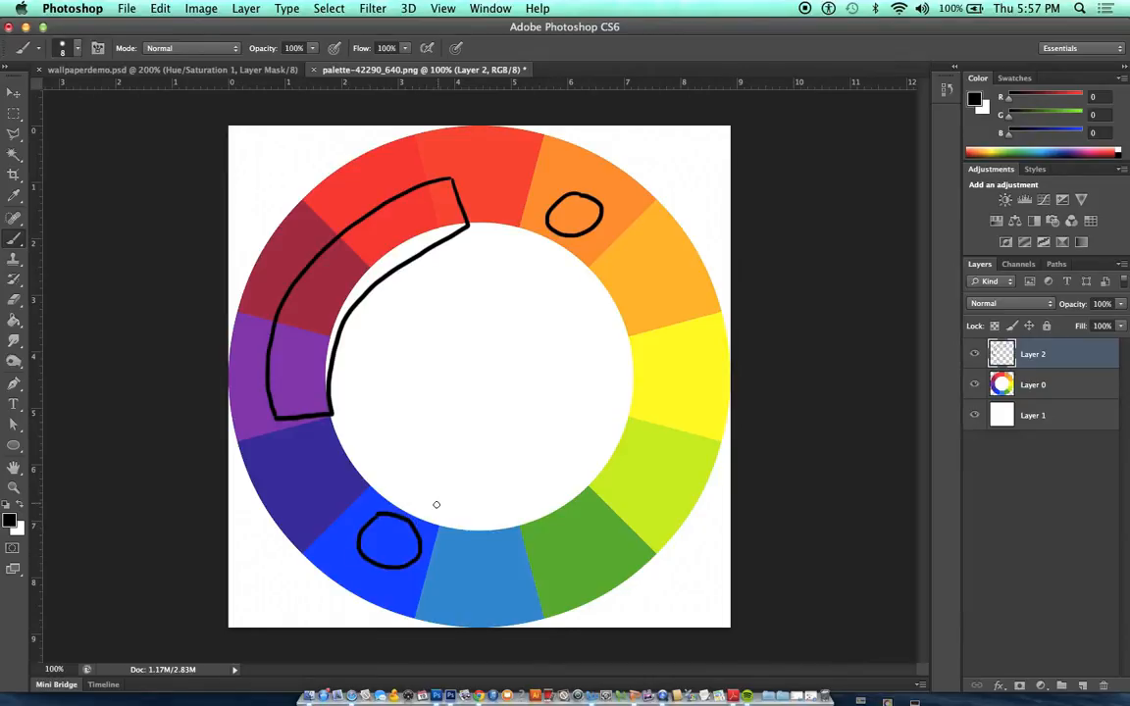
# Step: Draw a black line from the blue circle through the wheel's centre to the orange circle
pyautogui.moveTo(408, 509); pyautogui.dragTo(530, 335)
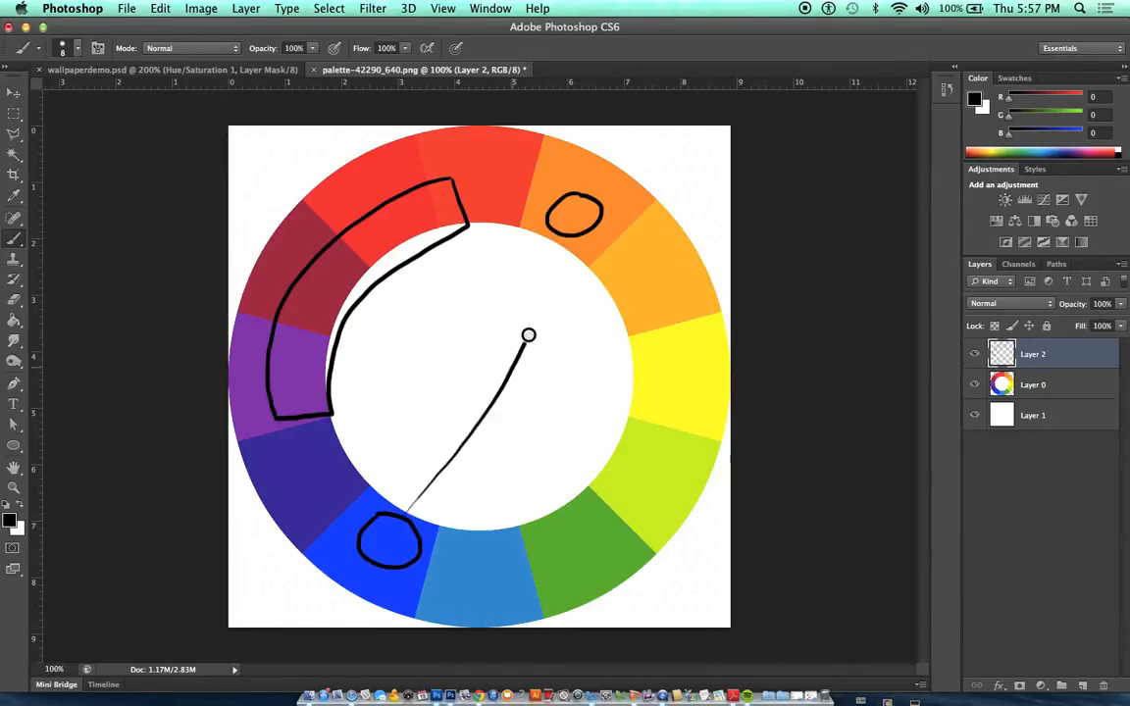
pyautogui.moveTo(527, 336); pyautogui.dragTo(567, 235)
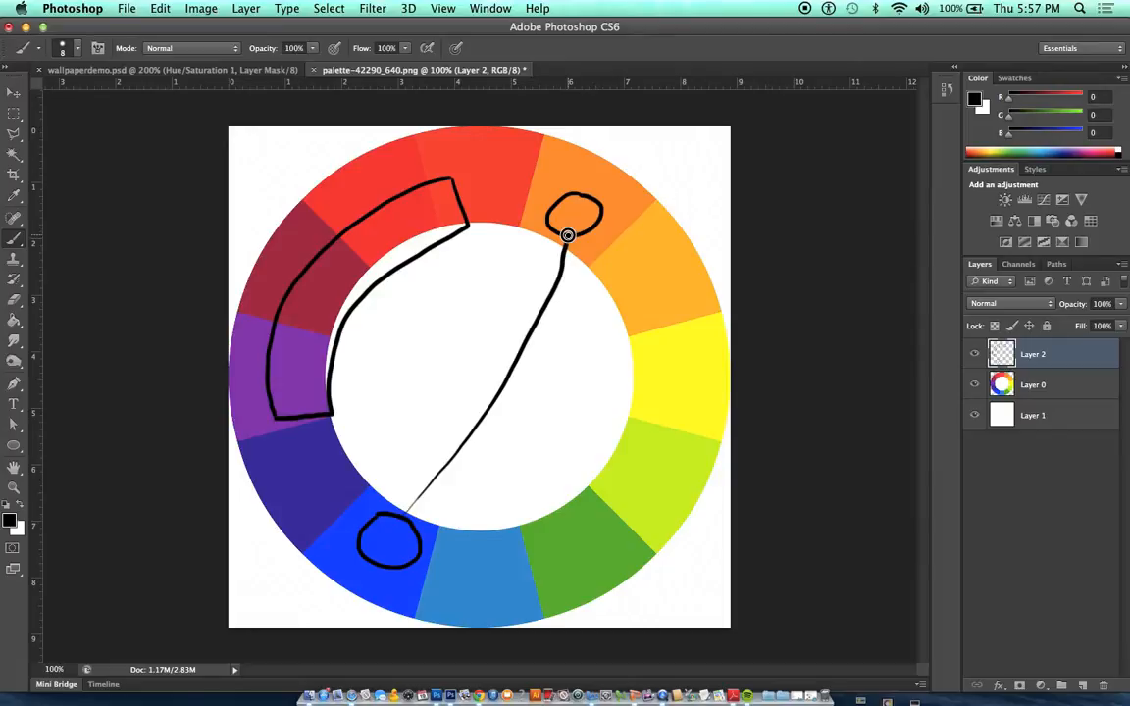
pyautogui.moveTo(428, 381)
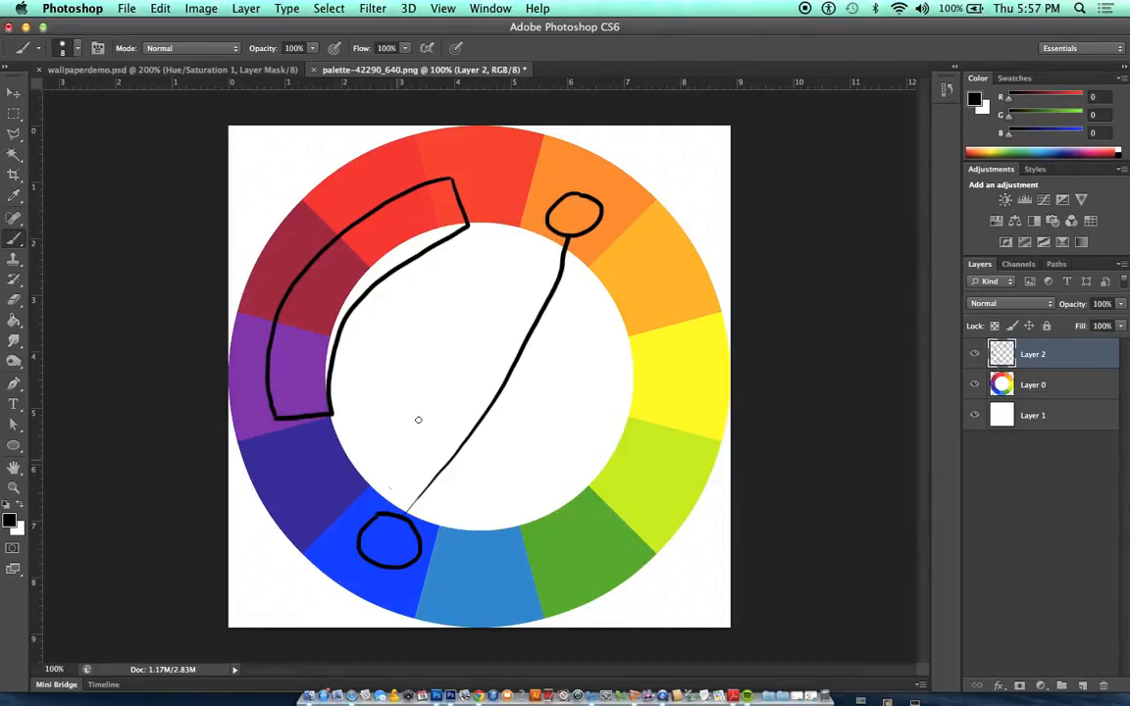
pyautogui.moveTo(561, 522)
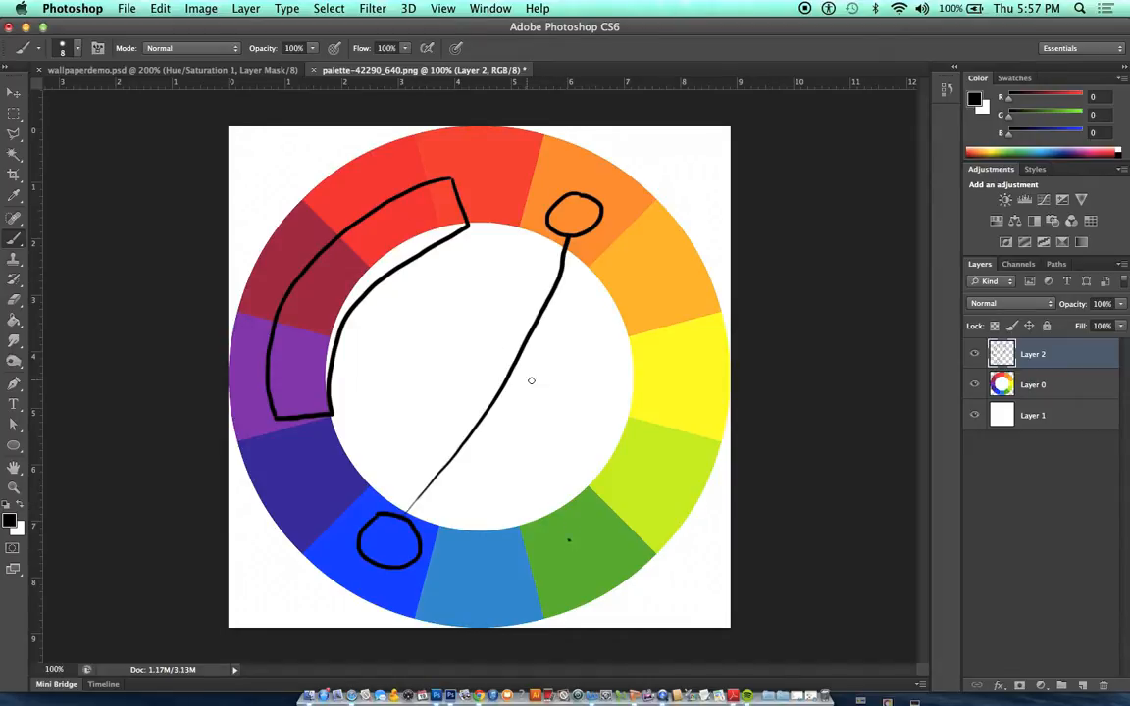
pyautogui.moveTo(400, 326)
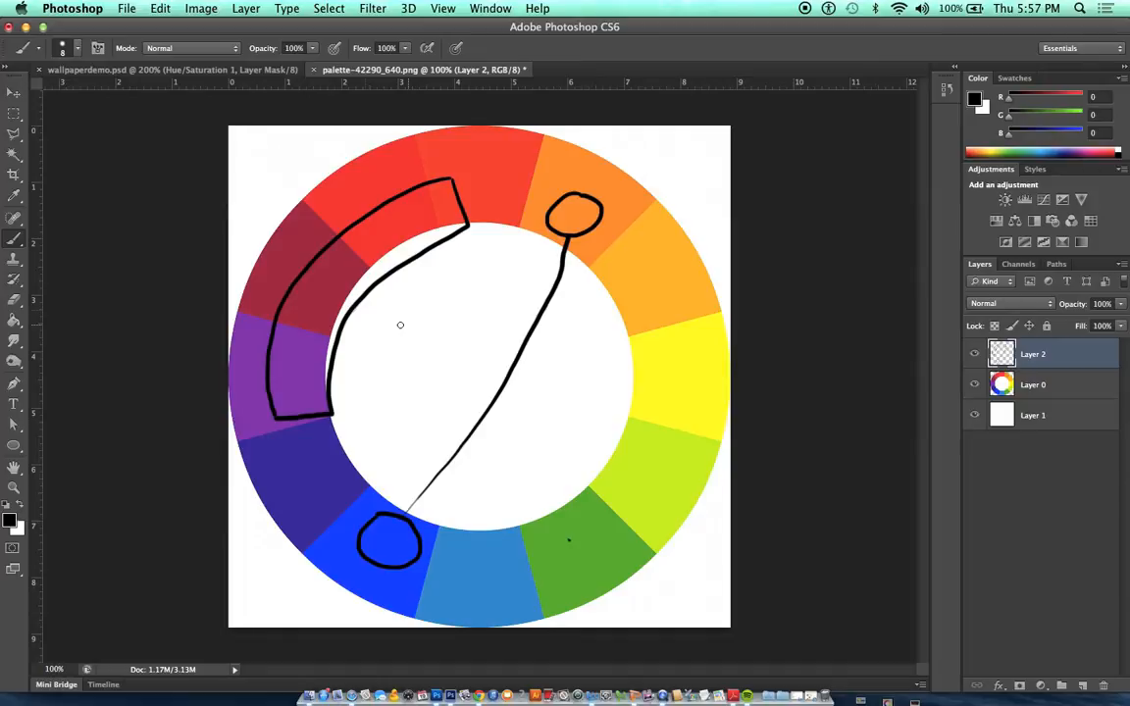
pyautogui.moveTo(306, 289)
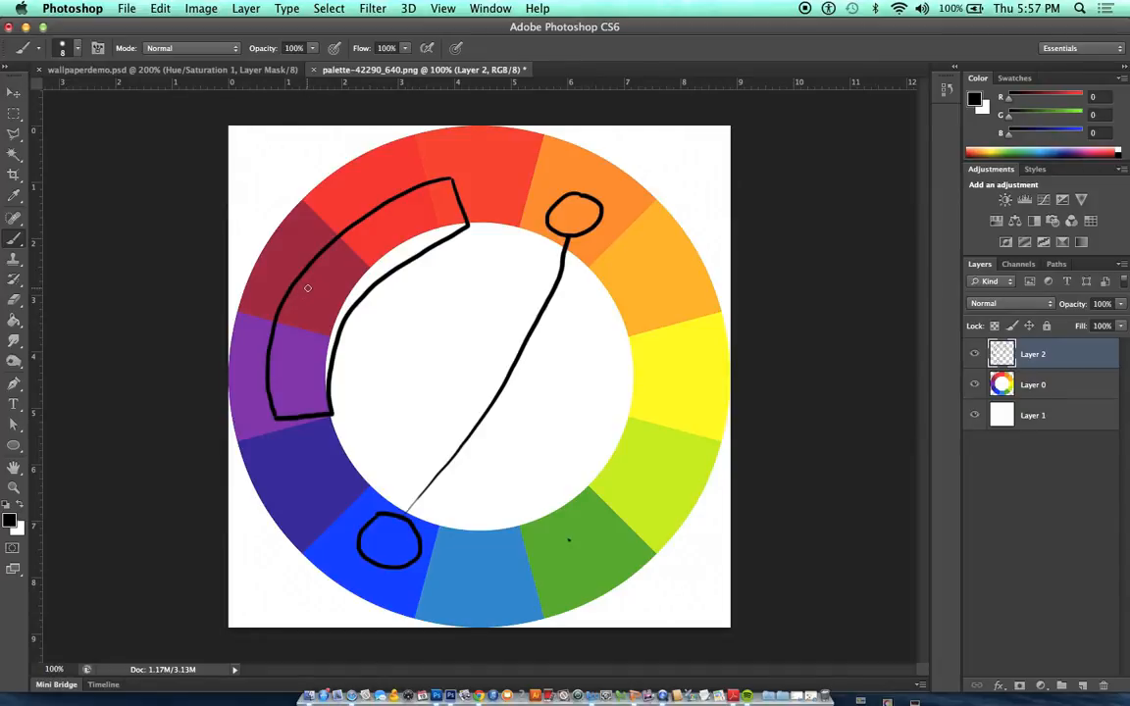
pyautogui.moveTo(537, 404)
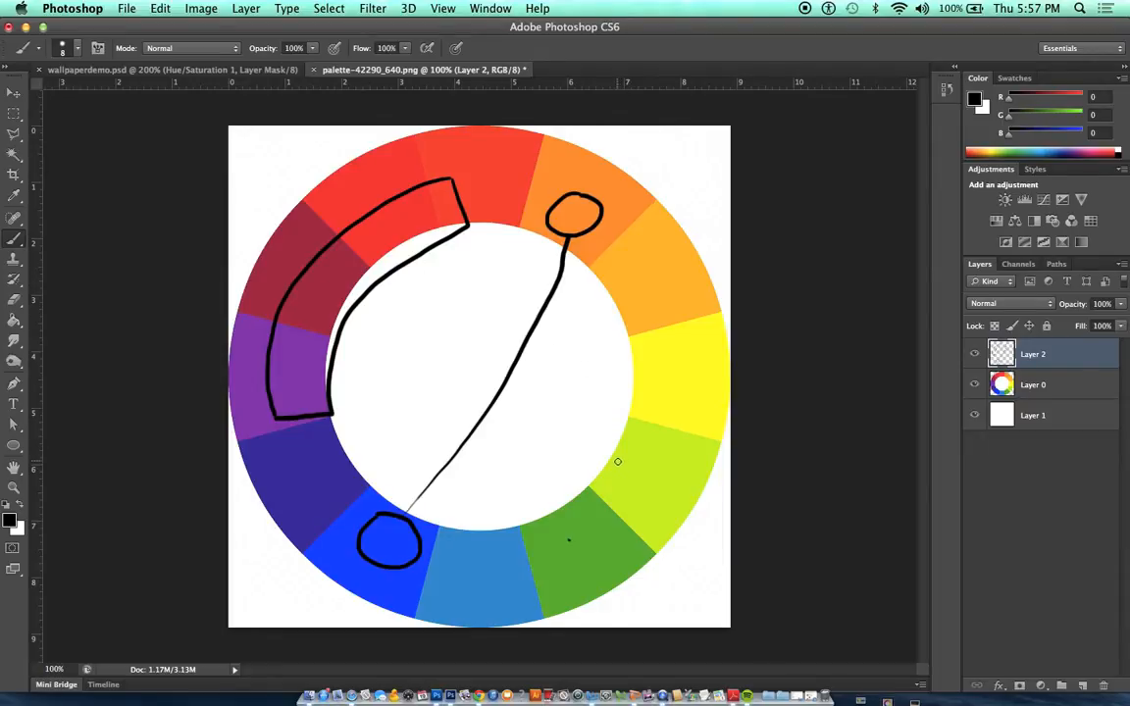
pyautogui.moveTo(596, 414)
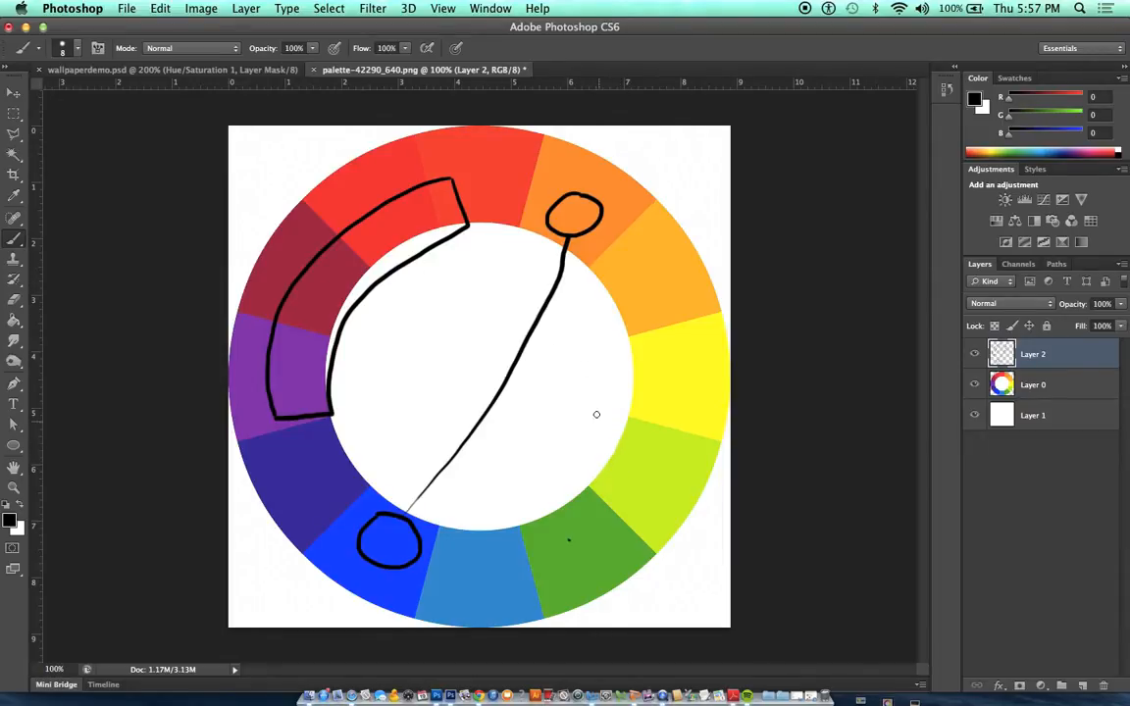
pyautogui.moveTo(577, 382)
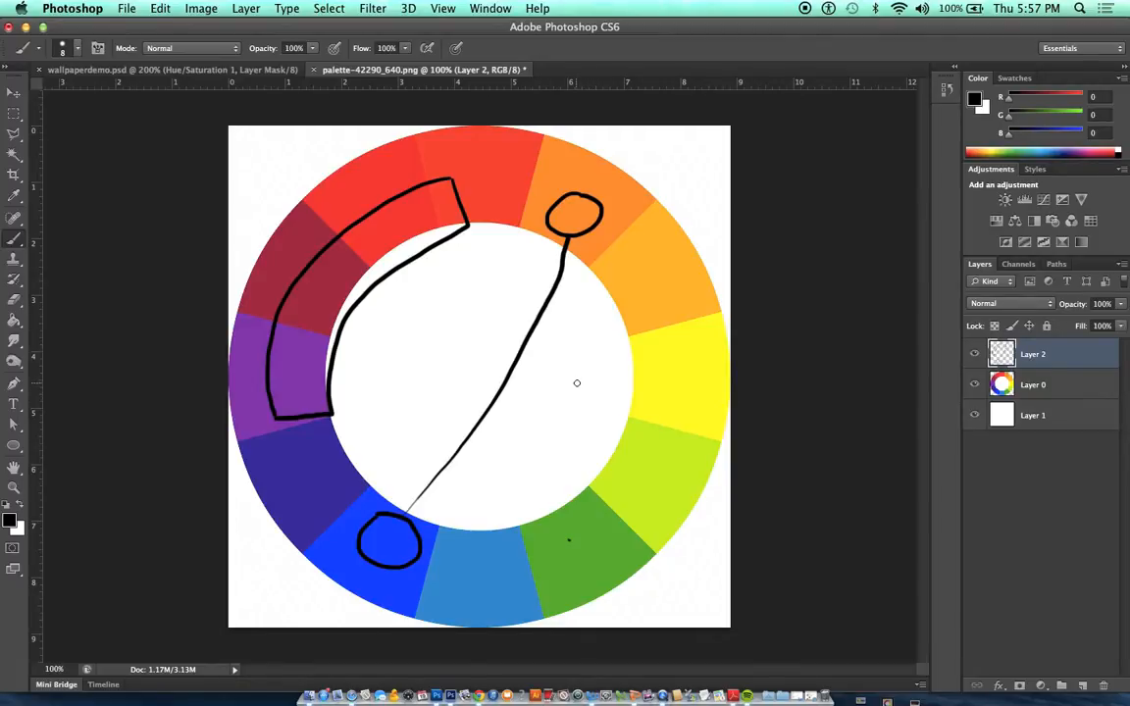
pyautogui.moveTo(565, 380)
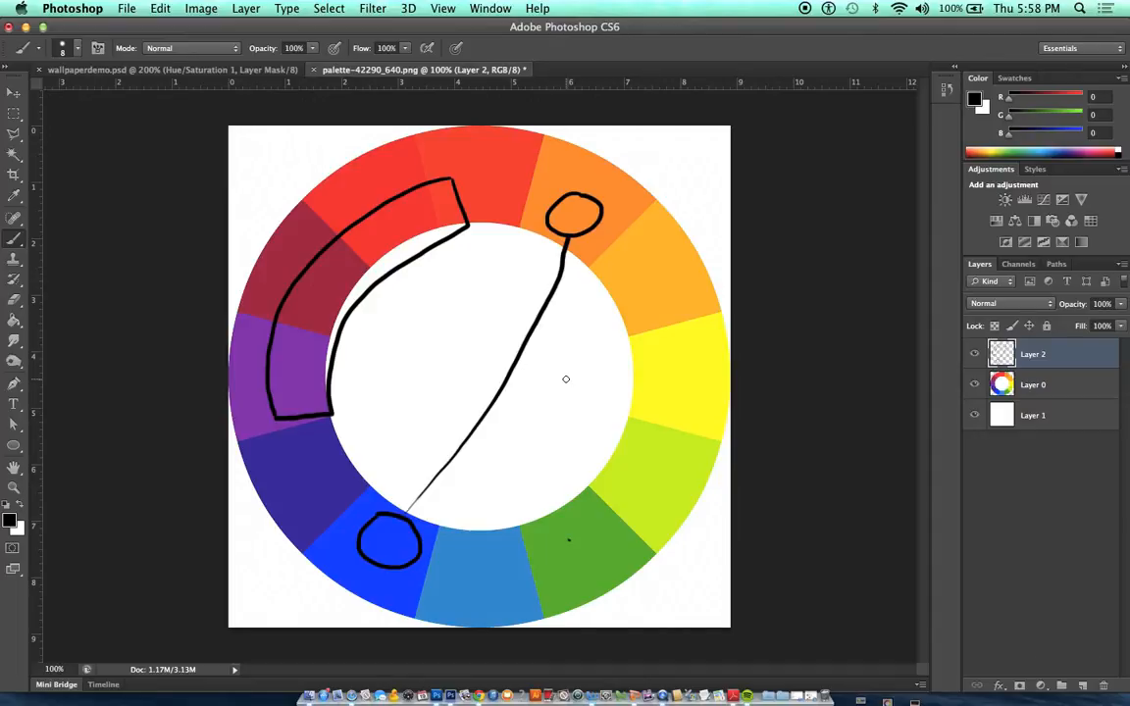
pyautogui.moveTo(628, 325)
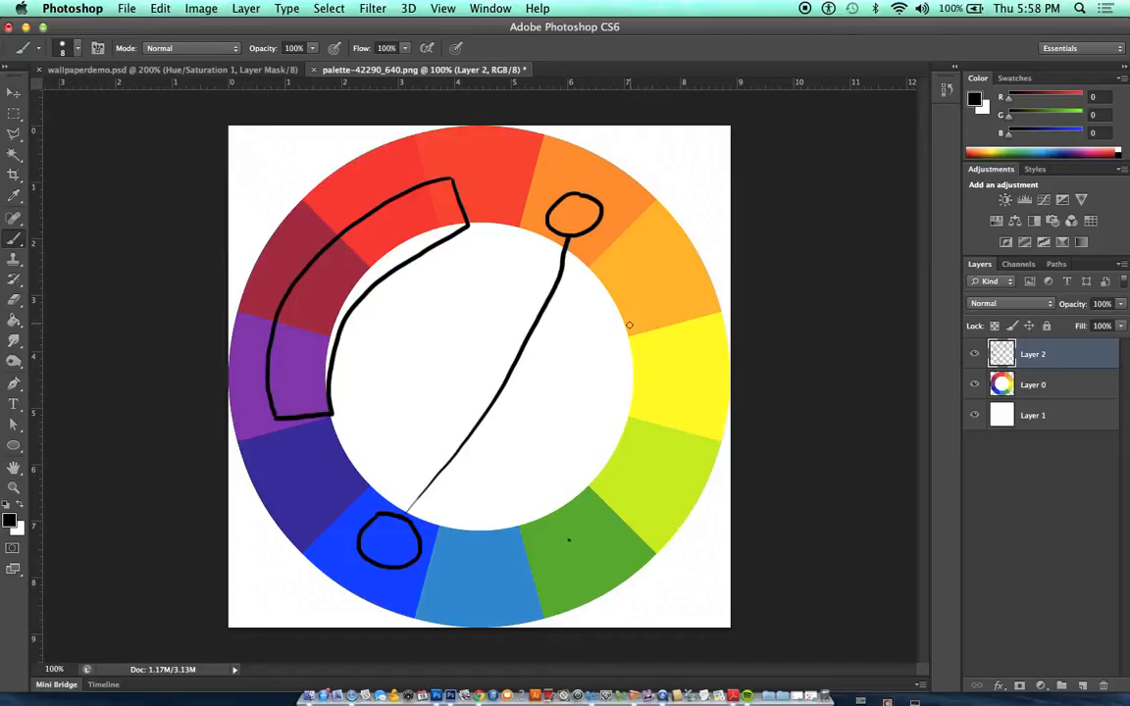
pyautogui.moveTo(291, 362)
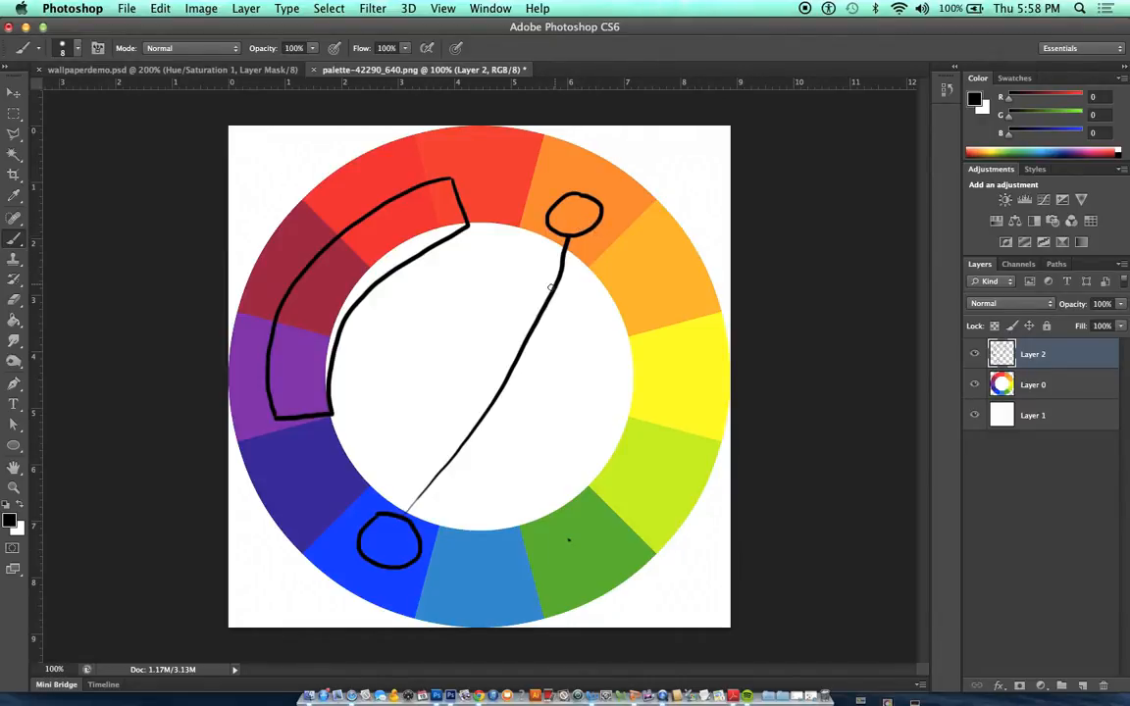
pyautogui.moveTo(499, 357)
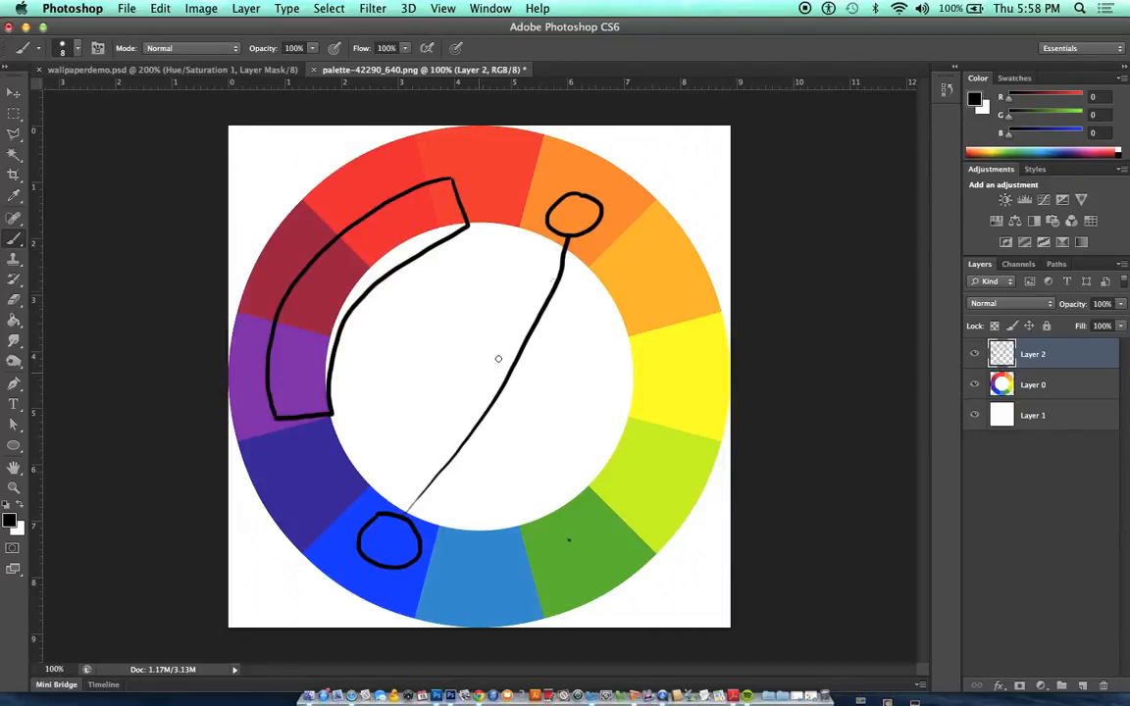
pyautogui.moveTo(542, 310)
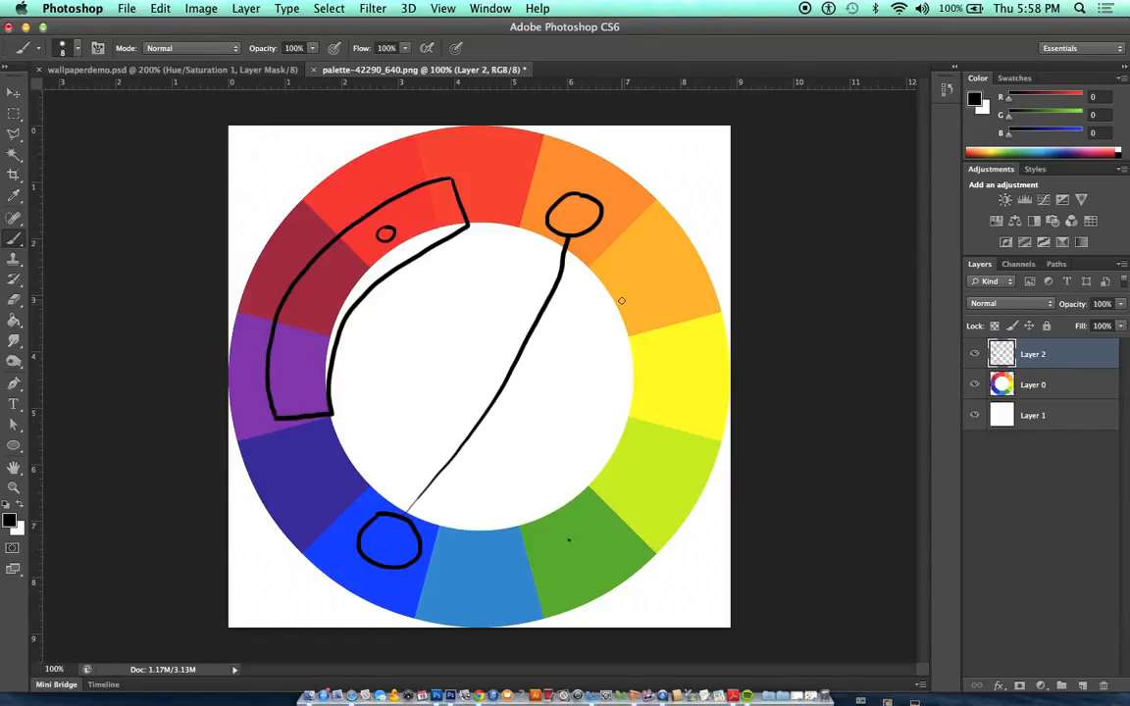
pyautogui.moveTo(647, 358)
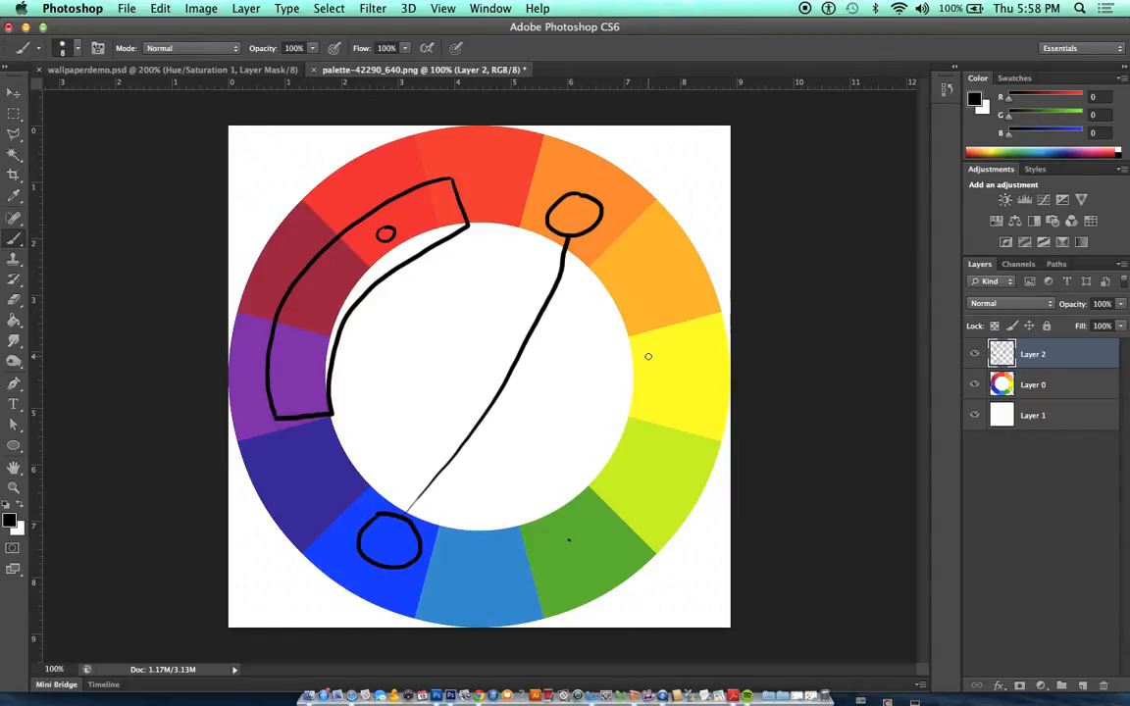
pyautogui.moveTo(679, 385)
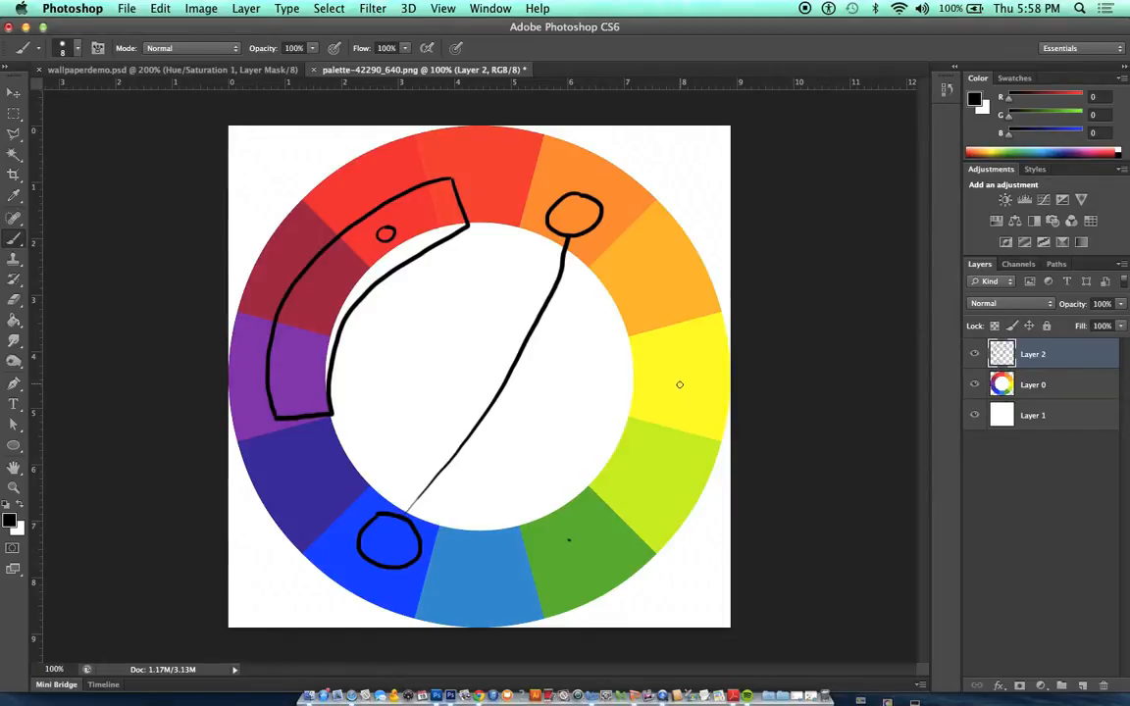
# Step: Circle the yellow hue and draw a line linking the circled hues into a triangle
pyautogui.moveTo(679, 382); pyautogui.dragTo(671, 377)
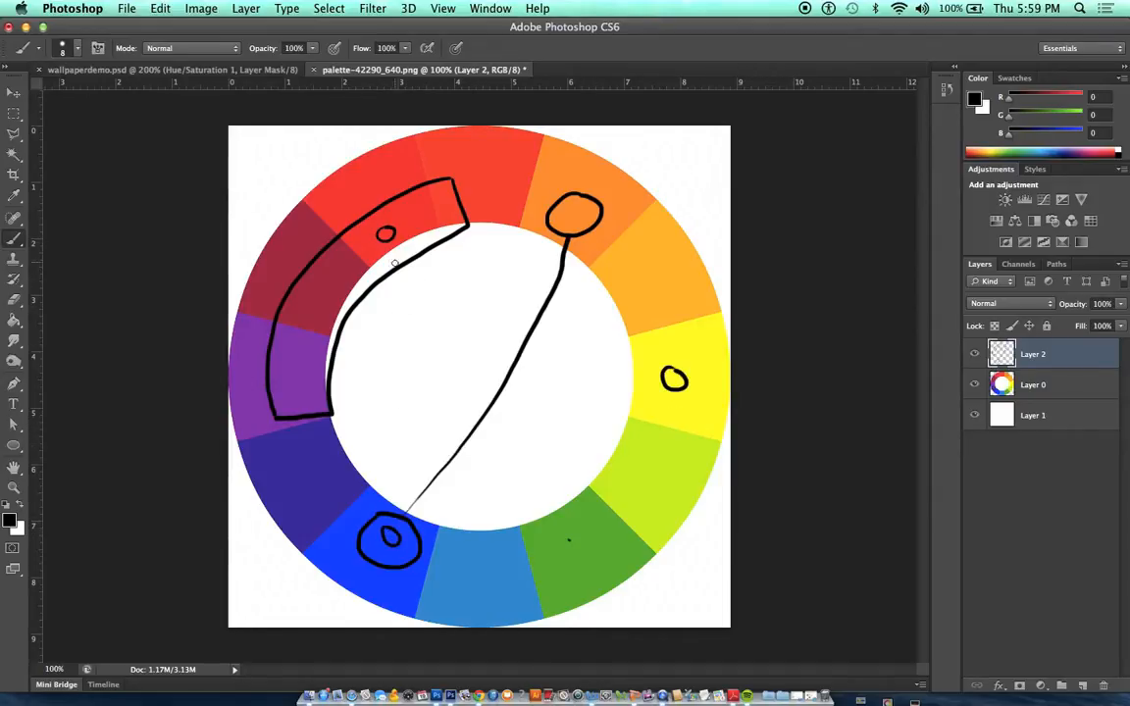
pyautogui.moveTo(385, 259); pyautogui.dragTo(381, 522)
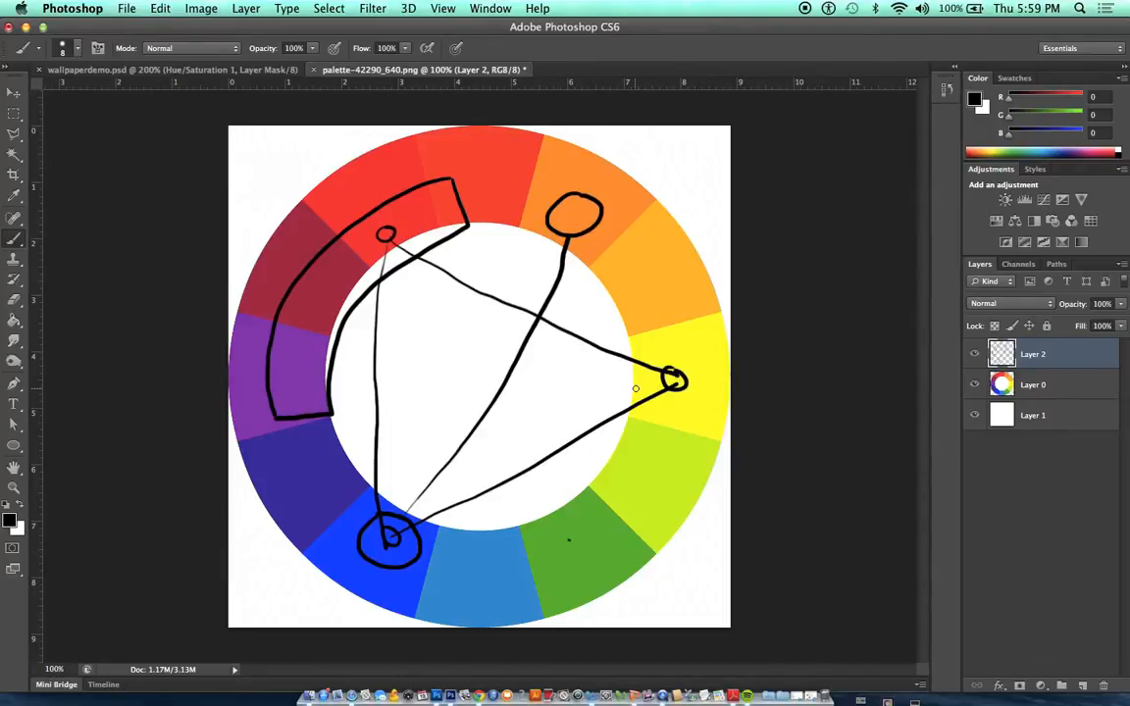
pyautogui.moveTo(589, 286)
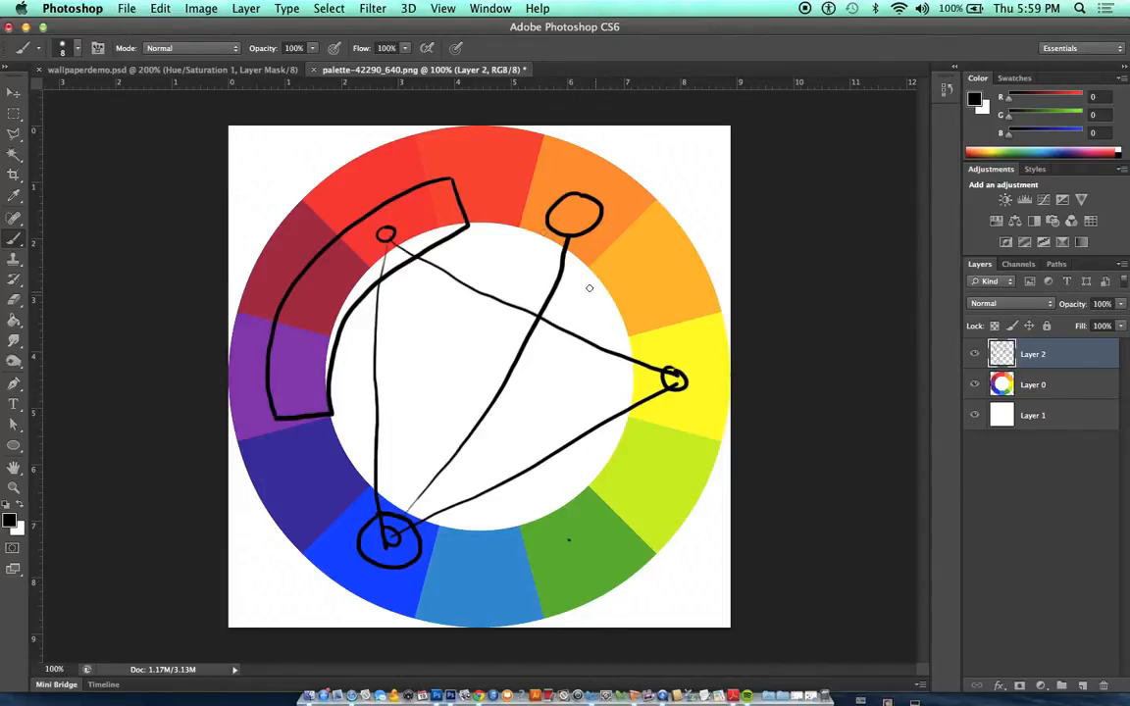
pyautogui.moveTo(487, 185)
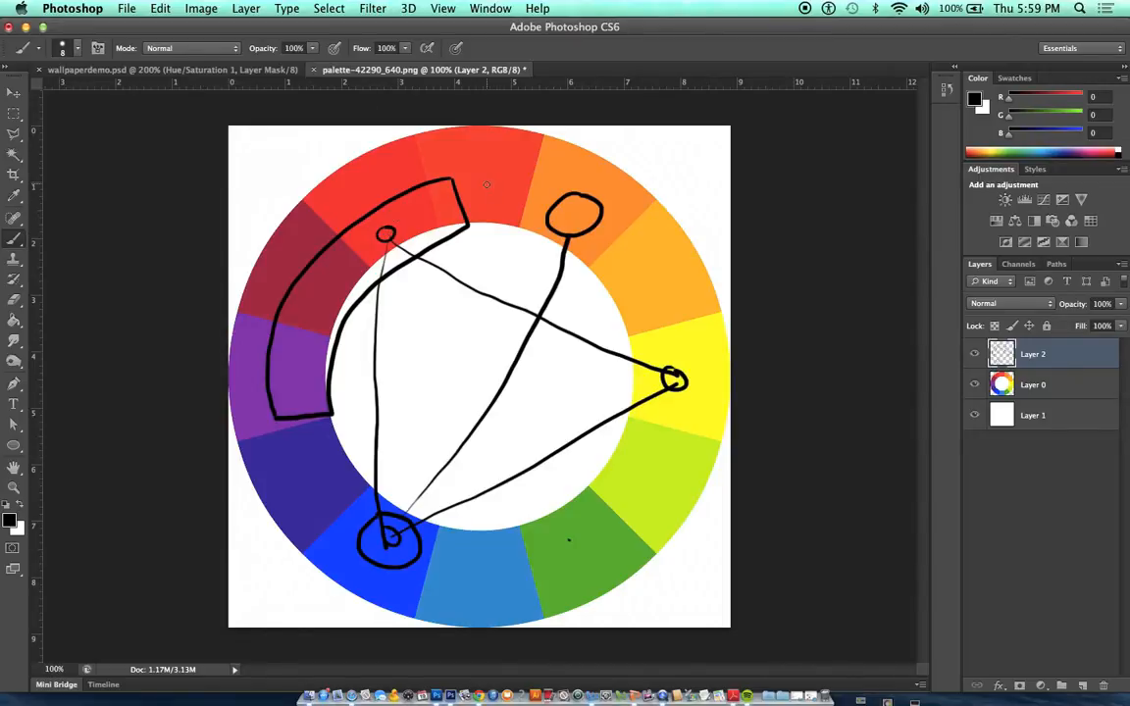
pyautogui.moveTo(479, 186)
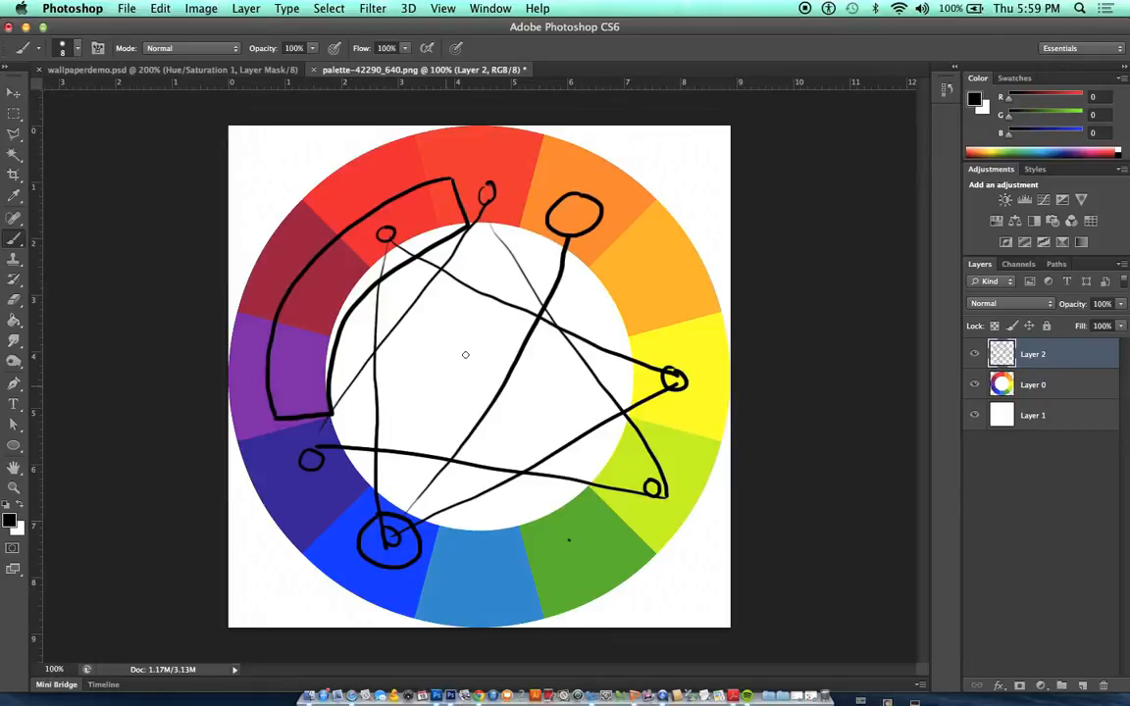
pyautogui.moveTo(538, 251)
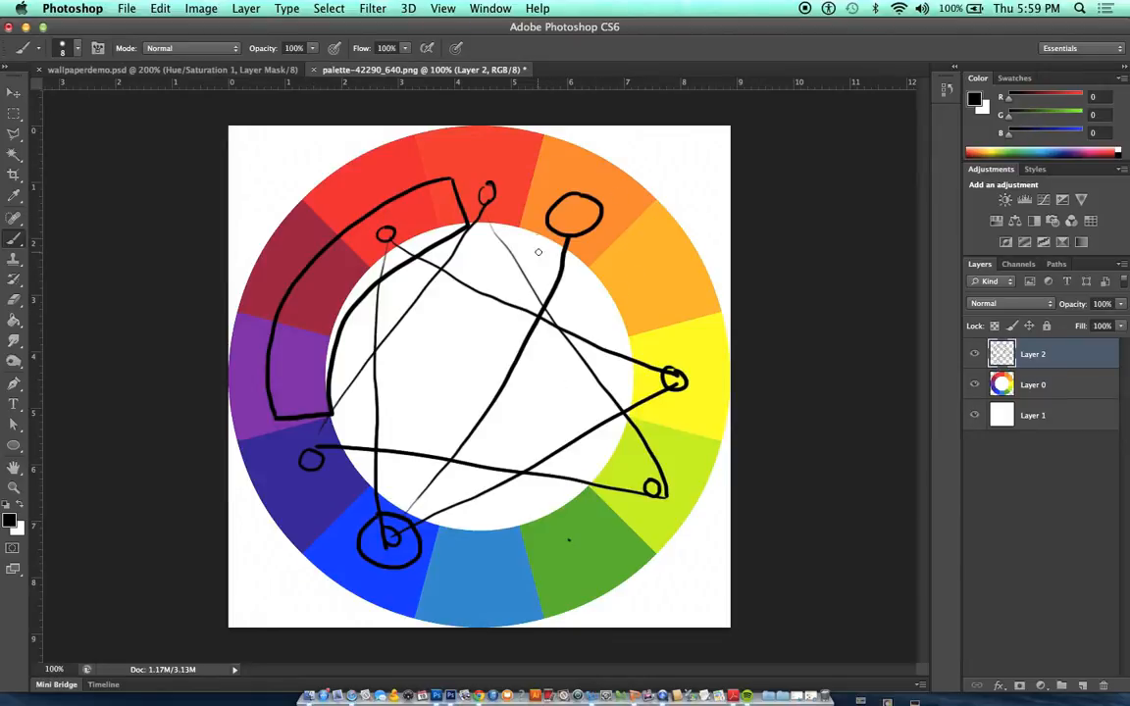
pyautogui.moveTo(491, 204)
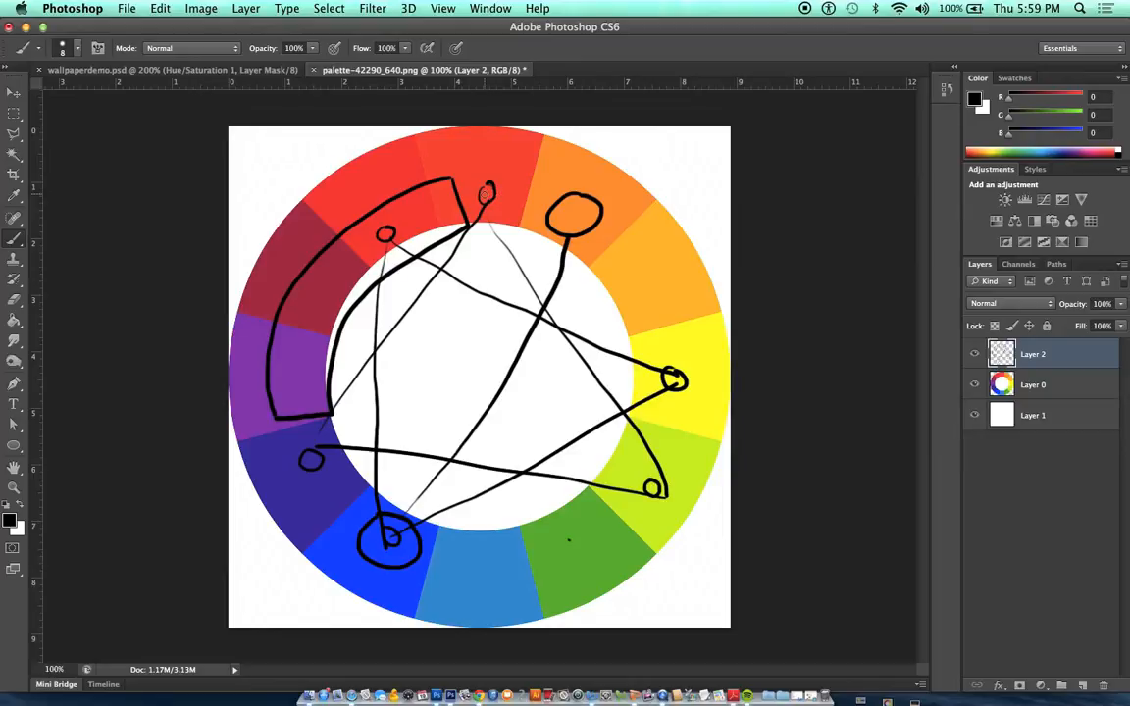
# Step: Draw star-shaped lines linking red, yellow, yellow-green and blue hues across the wheel
pyautogui.moveTo(487, 196); pyautogui.dragTo(632, 344)
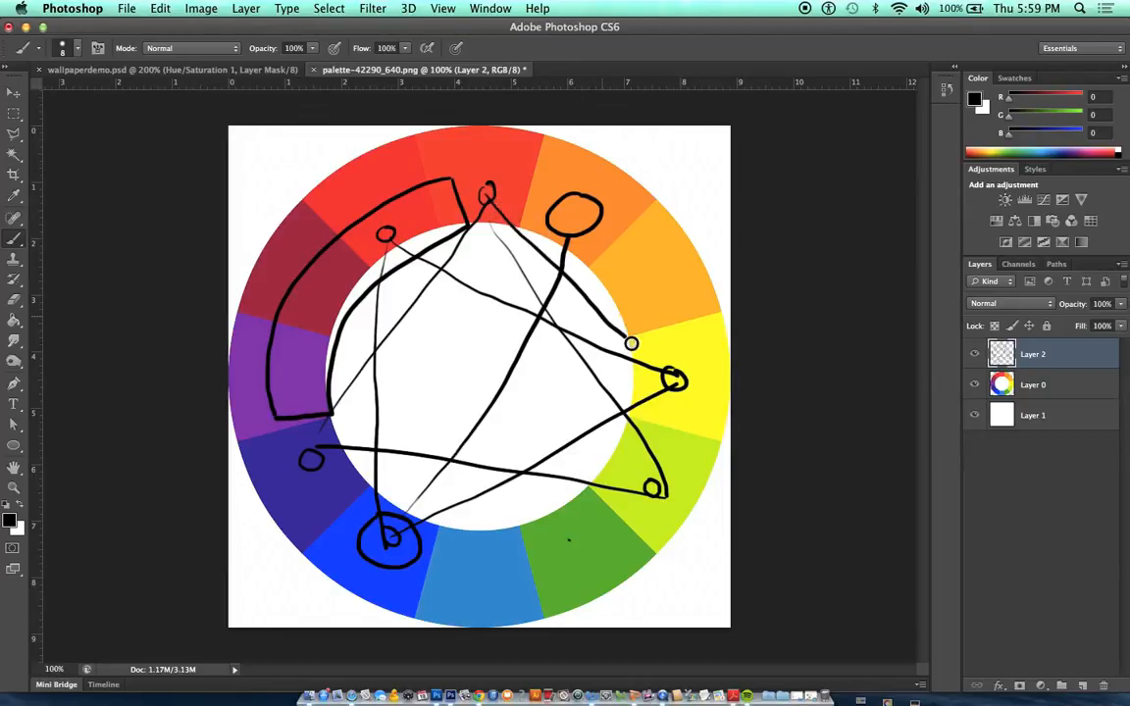
pyautogui.moveTo(632, 344); pyautogui.dragTo(675, 382)
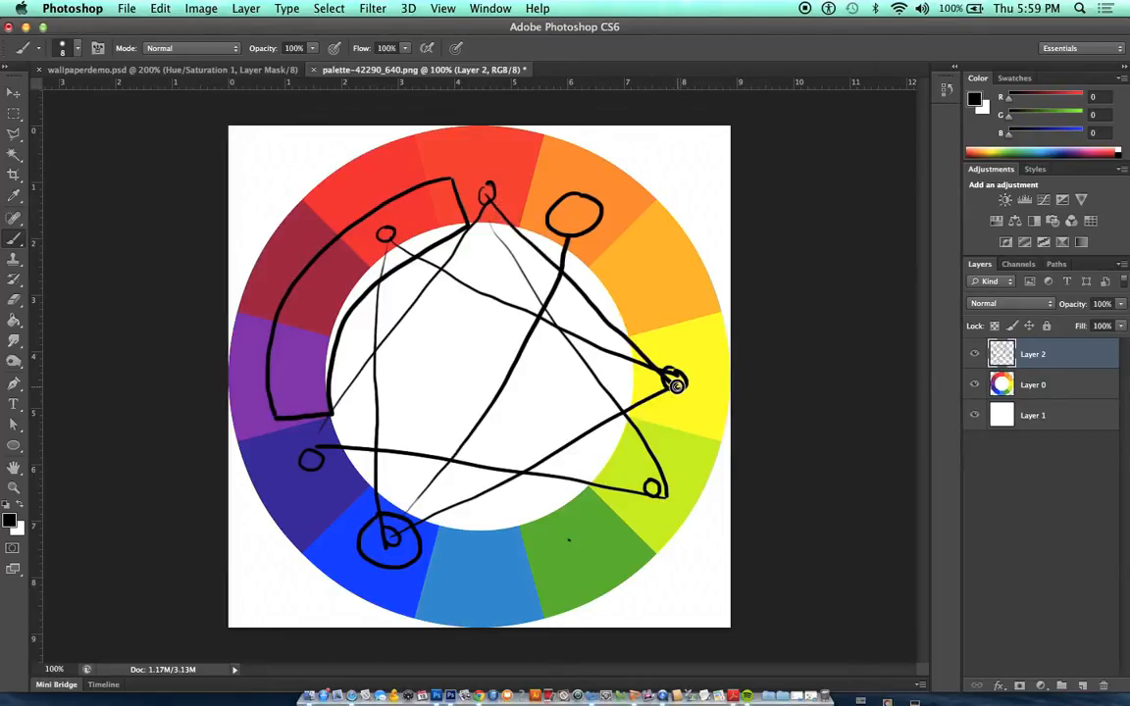
pyautogui.moveTo(675, 384); pyautogui.dragTo(522, 492)
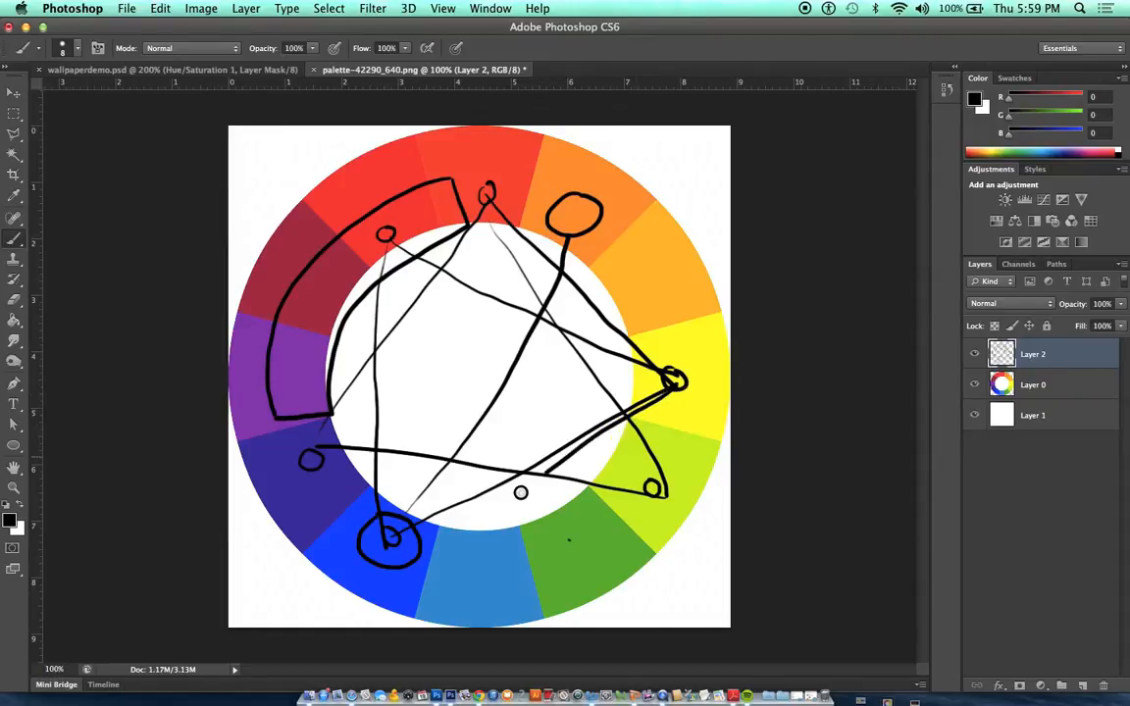
pyautogui.moveTo(520, 494); pyautogui.dragTo(451, 531)
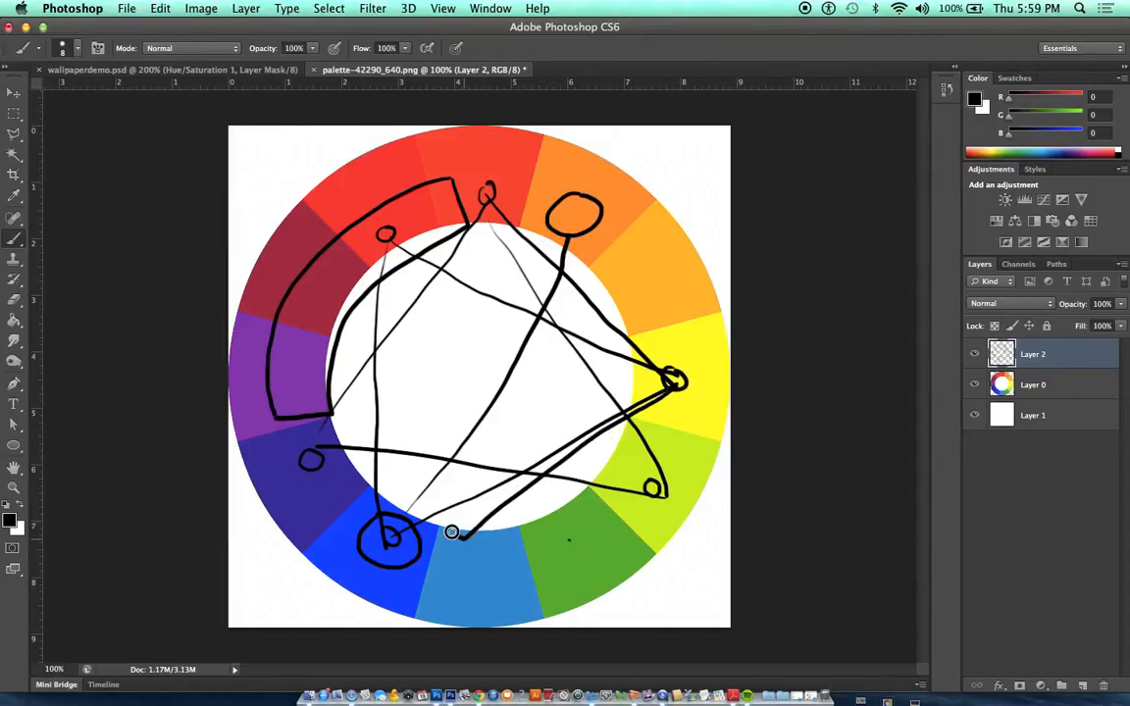
pyautogui.moveTo(451, 530); pyautogui.dragTo(298, 369)
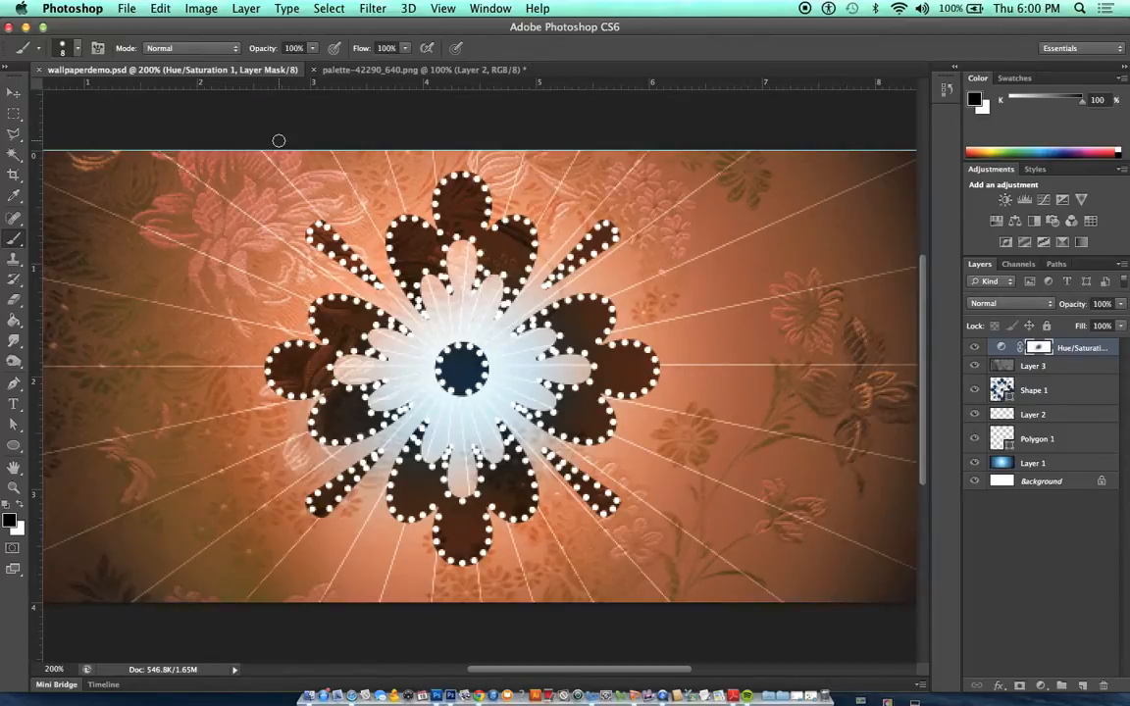
pyautogui.moveTo(926, 463)
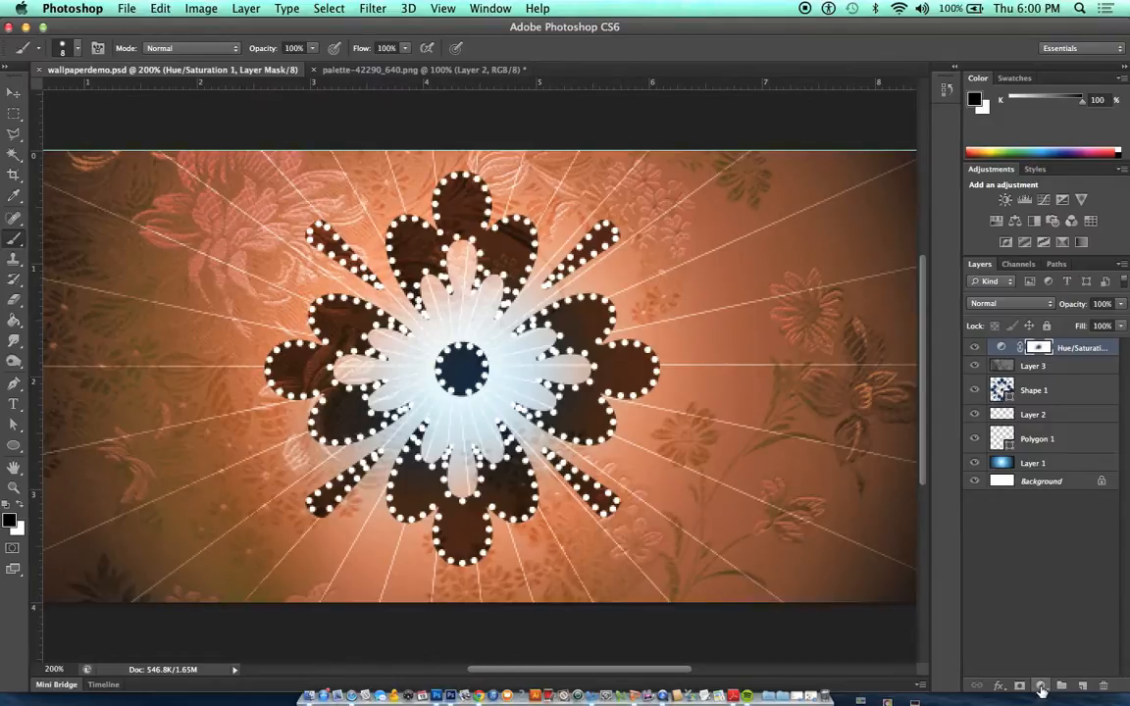
# Step: Add a Gradient Map adjustment layer turning the wallpaper grayscale and bring up its gradient editor
pyautogui.click(1042, 687)
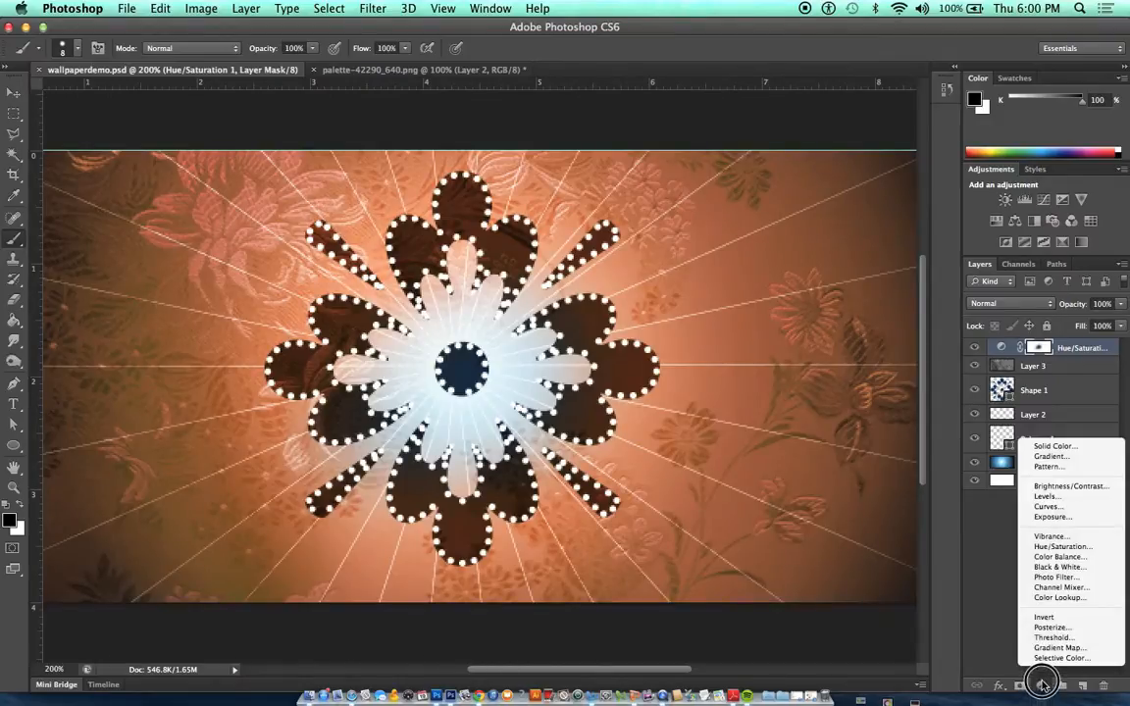
pyautogui.moveTo(1056, 648)
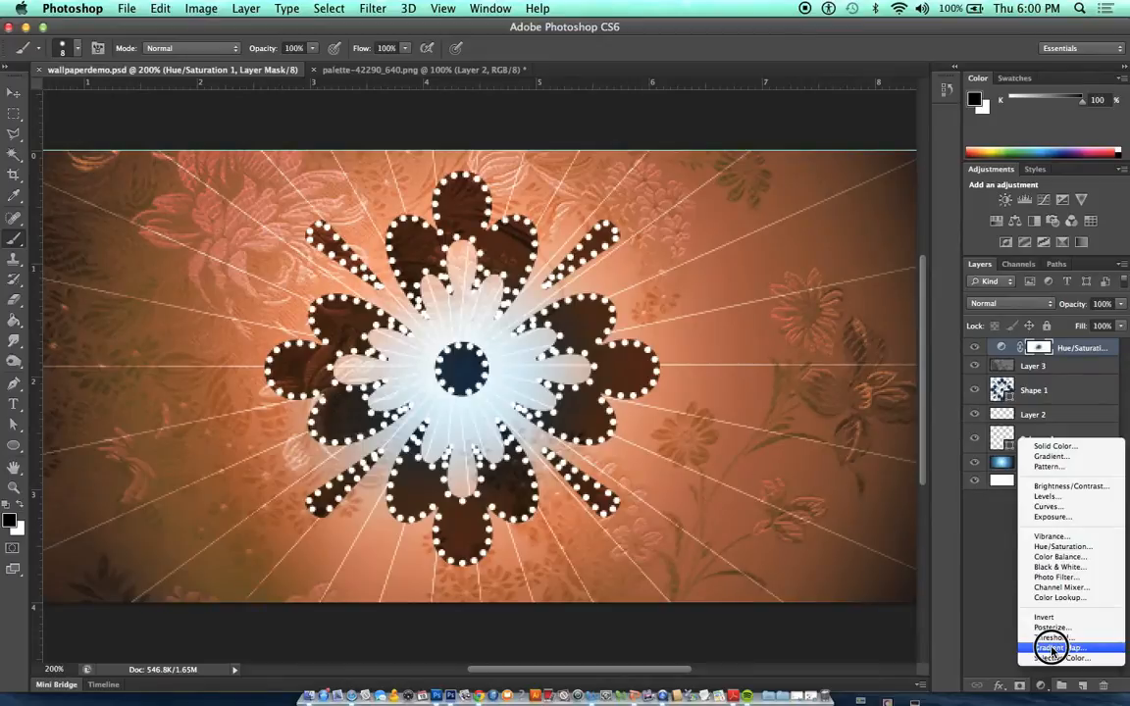
pyautogui.click(1056, 647)
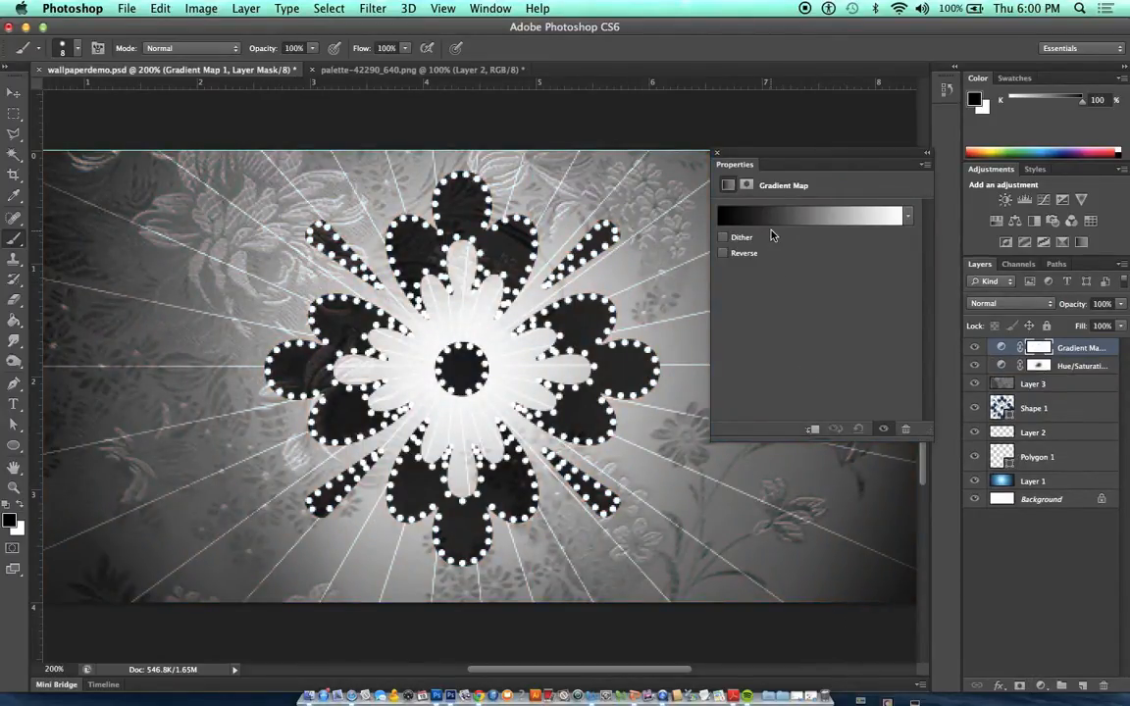
pyautogui.click(809, 214)
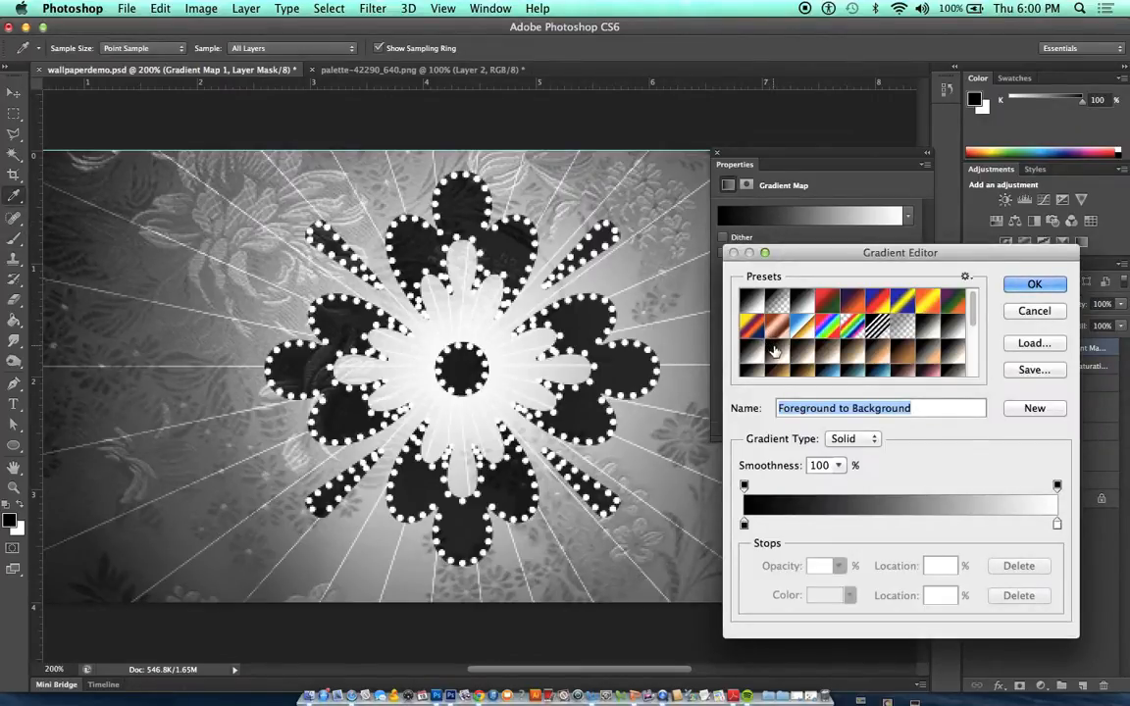
pyautogui.moveTo(829, 302)
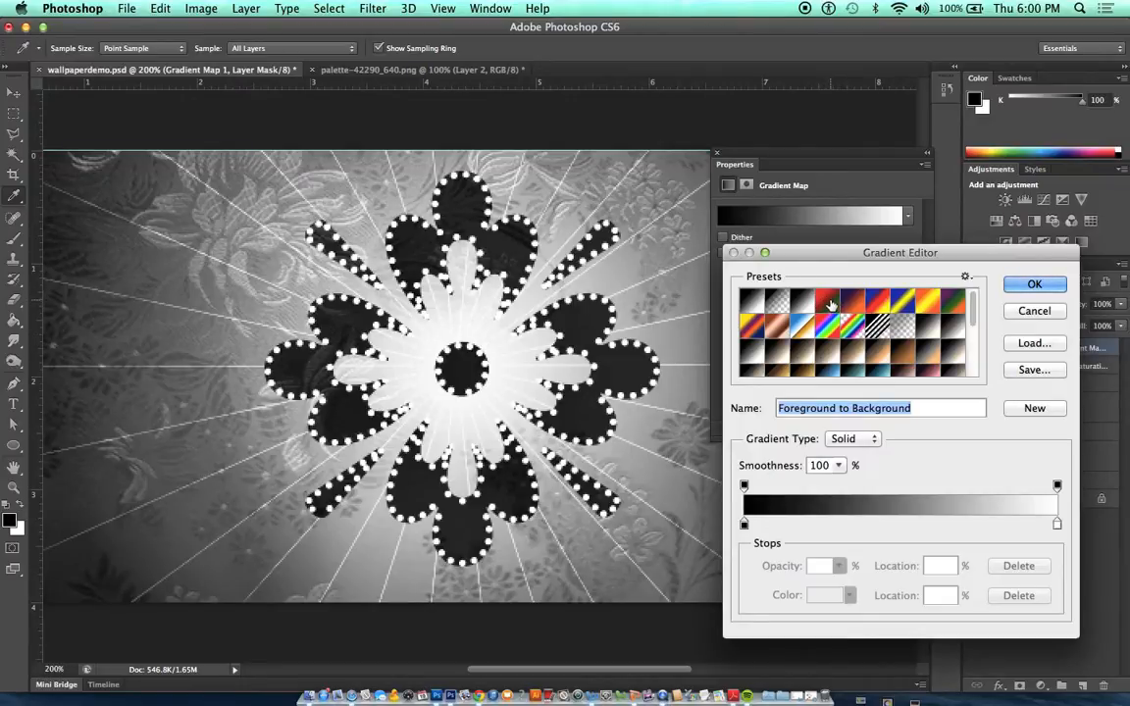
# Step: Apply the Red, Green gradient preset, recolouring the wallpaper red and green
pyautogui.click(852, 322)
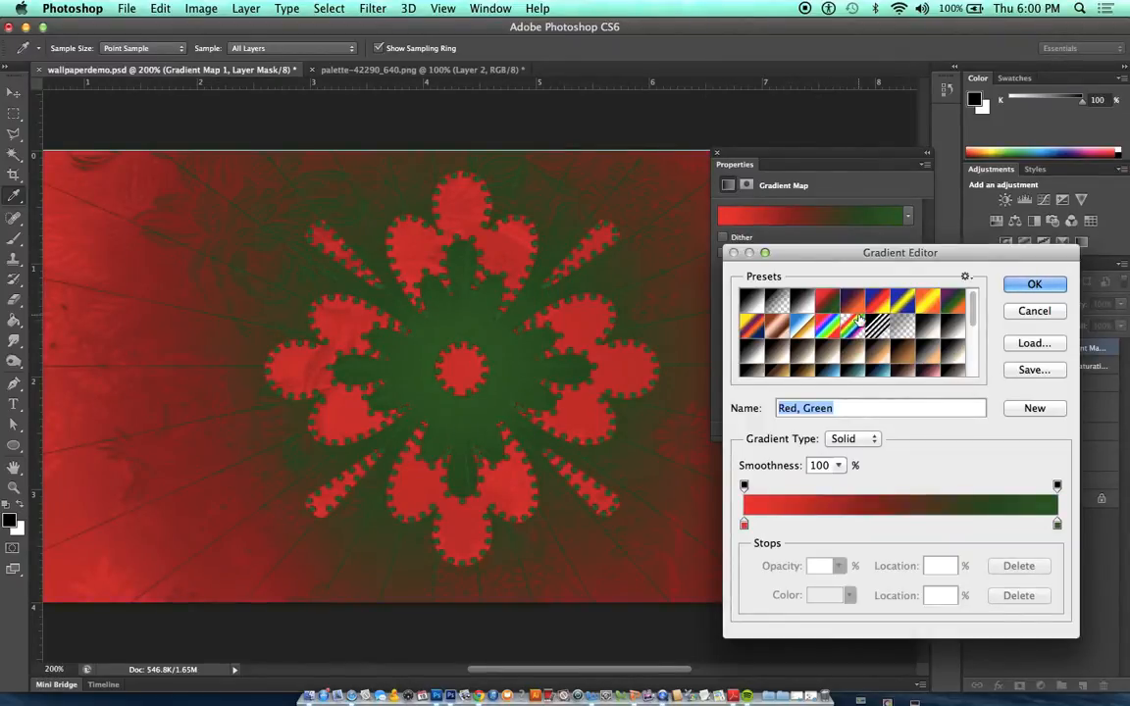
pyautogui.moveTo(887, 318)
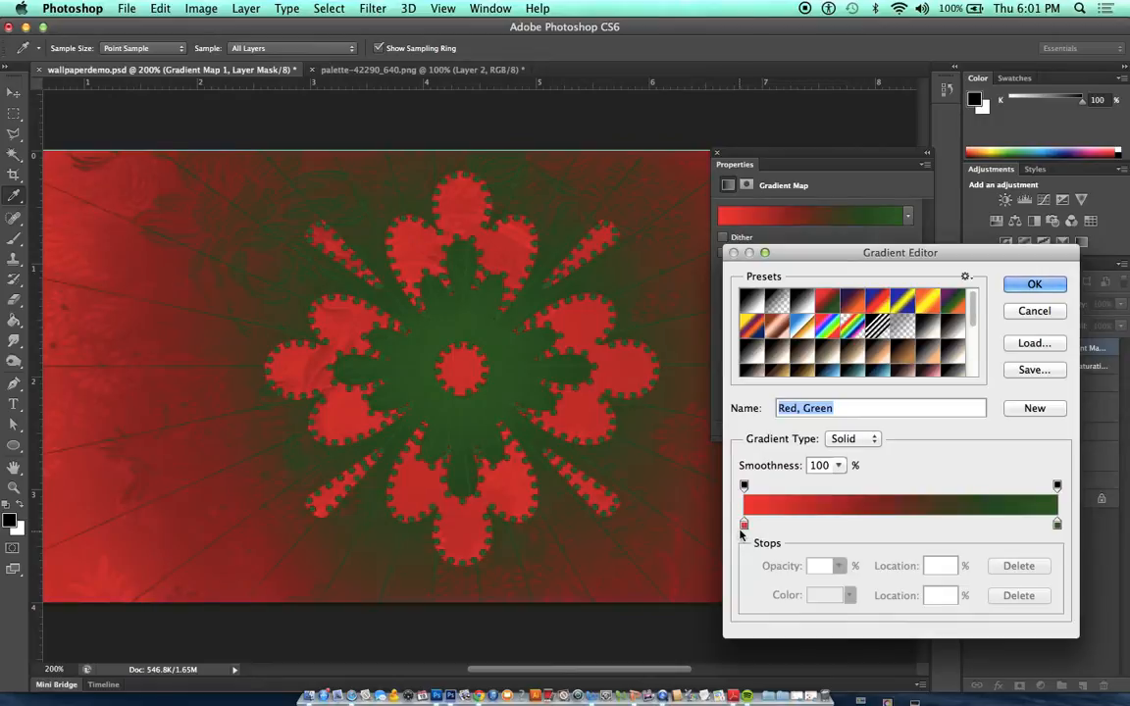
# Step: Change the gradient's red stop to a pale pink so the flower shows pink on green
pyautogui.doubleClick(743, 524)
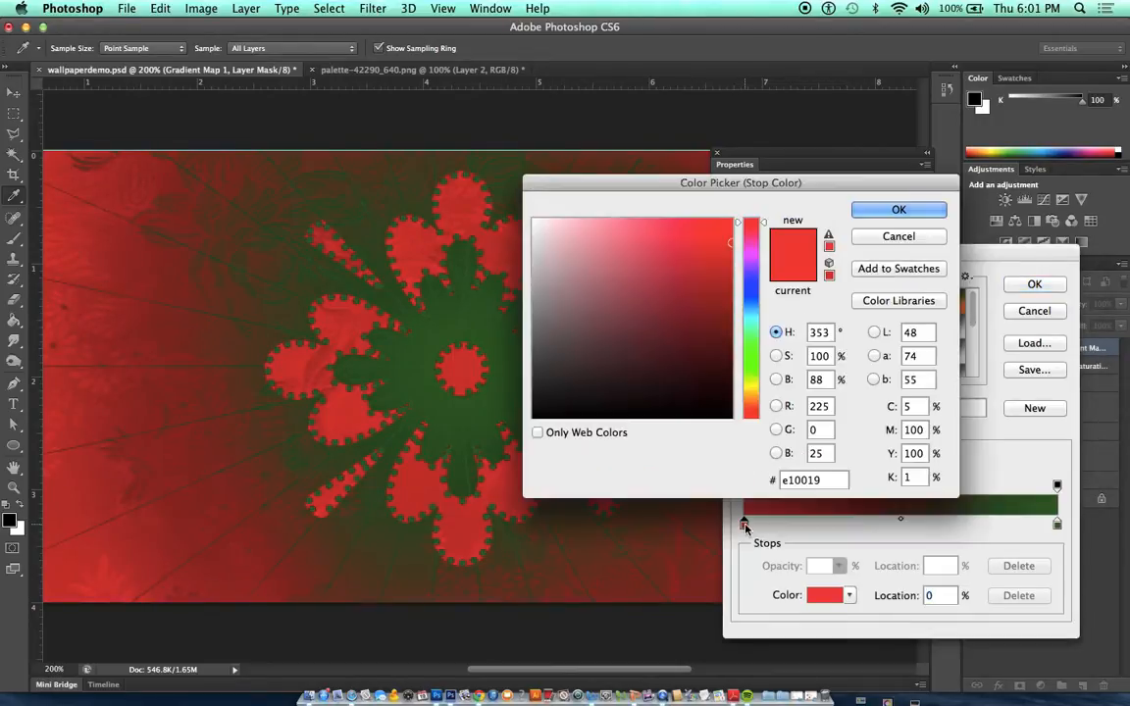
pyautogui.click(561, 215)
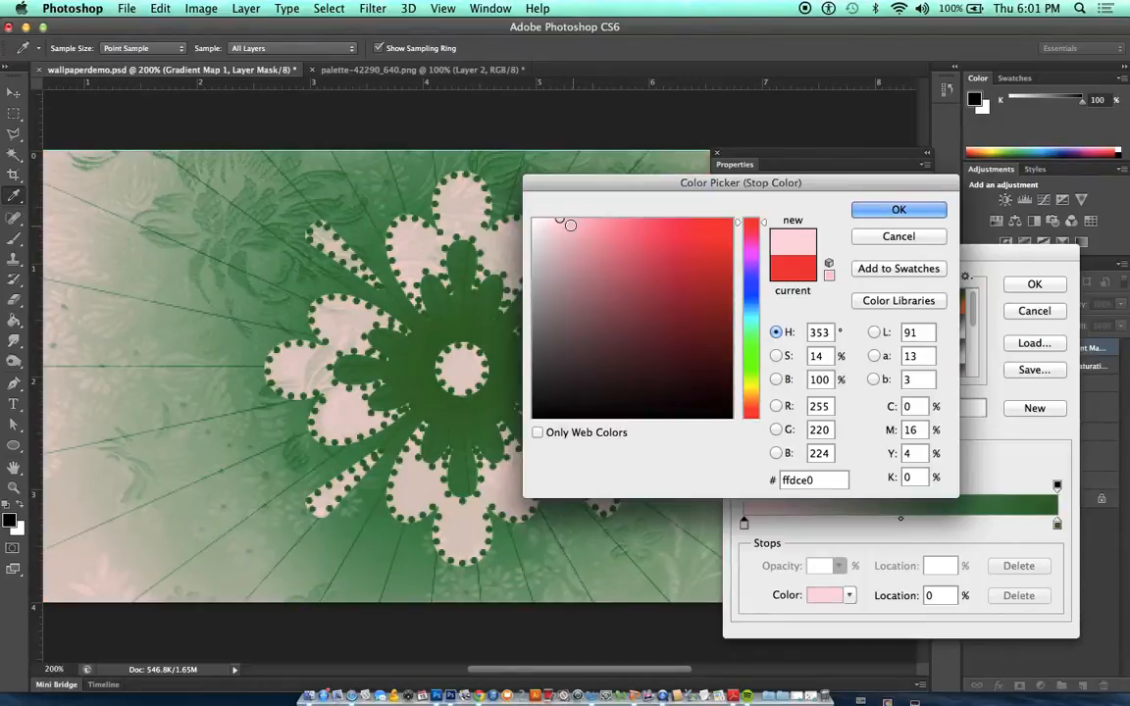
pyautogui.click(569, 220)
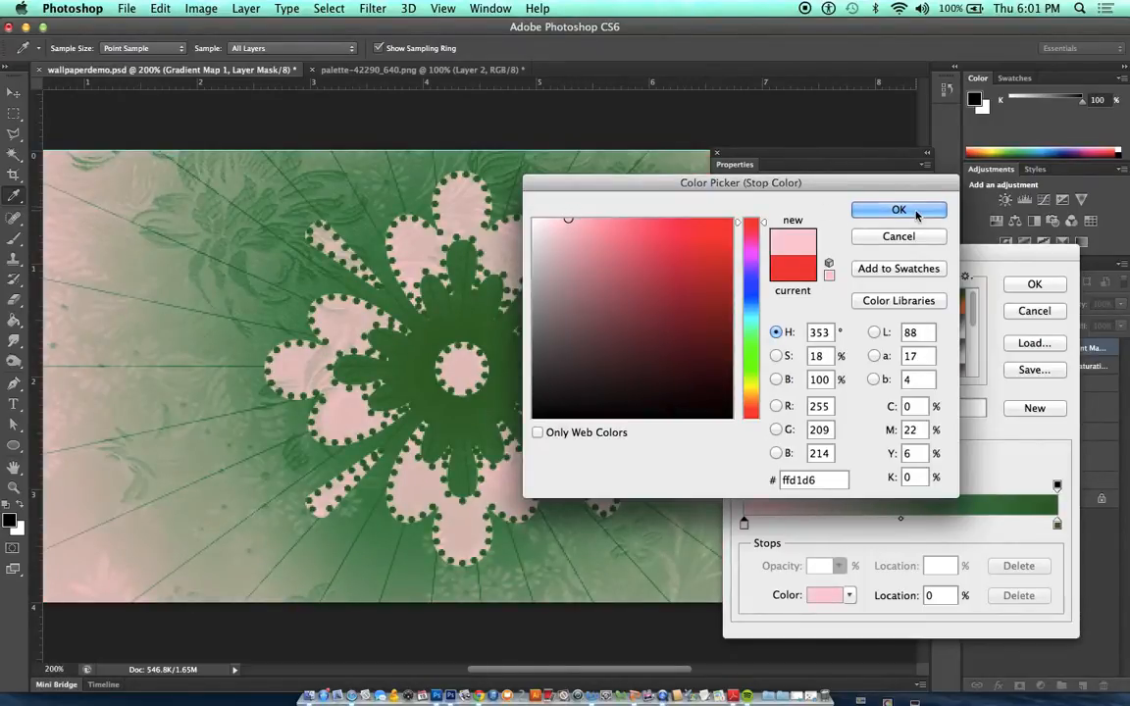
pyautogui.click(899, 208)
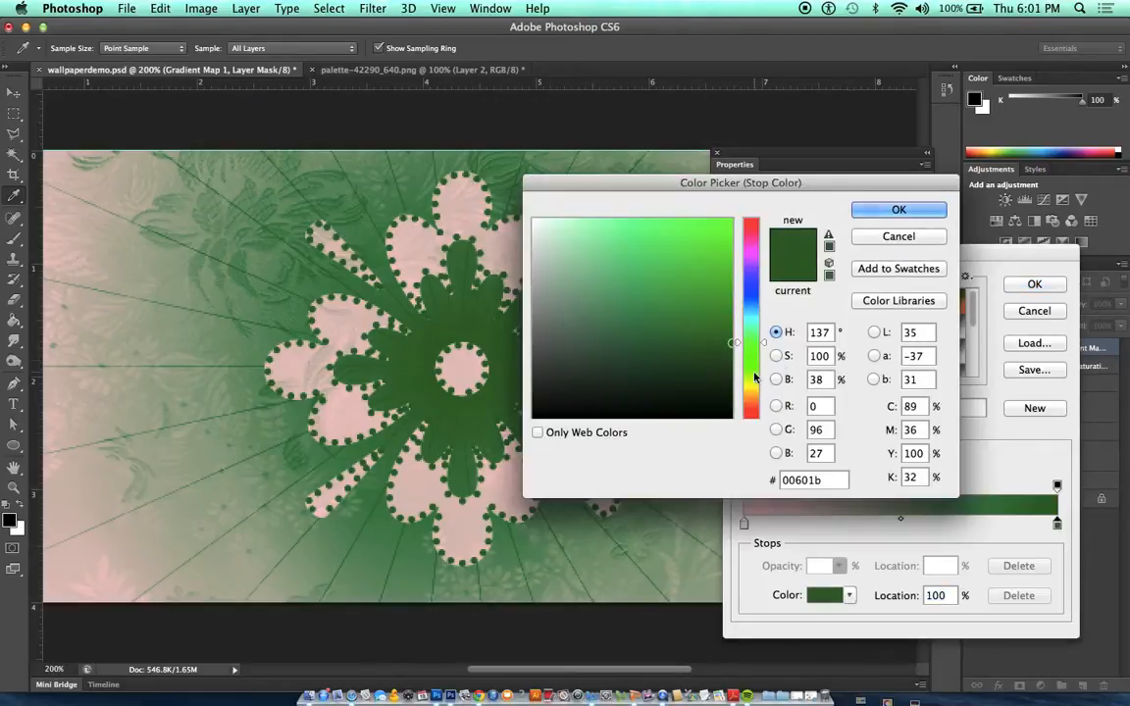
# Step: Make the green stop nearly black and accept the pink-to-dark-green gradient map
pyautogui.click(730, 400)
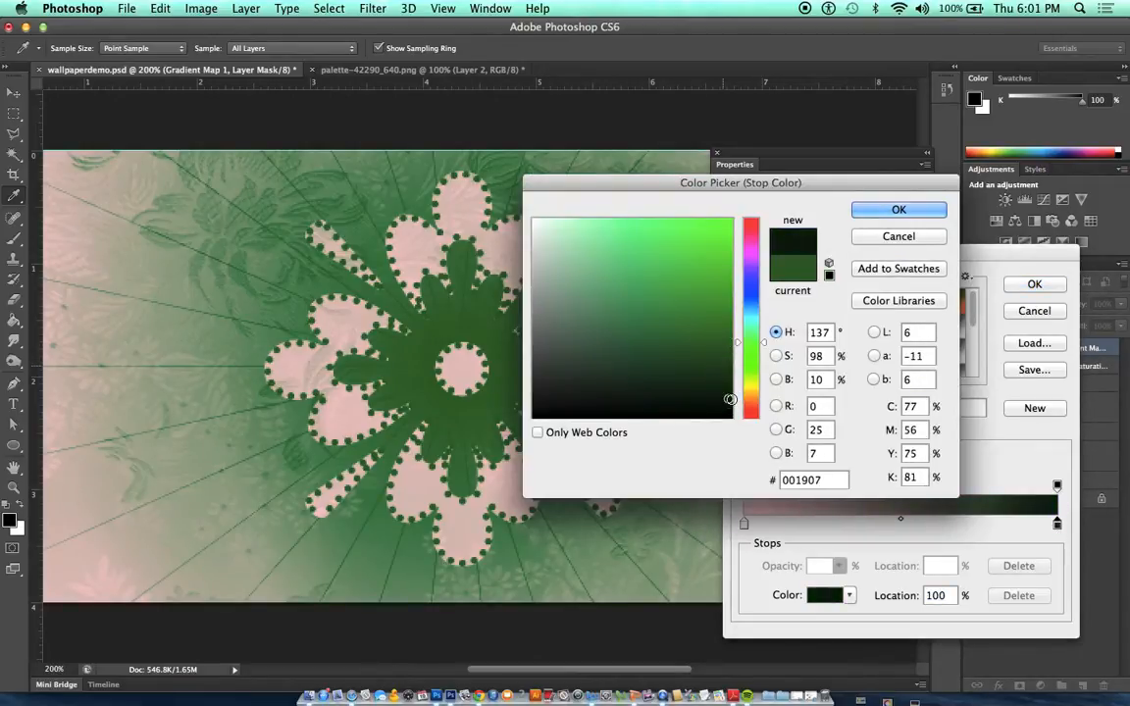
pyautogui.click(730, 404)
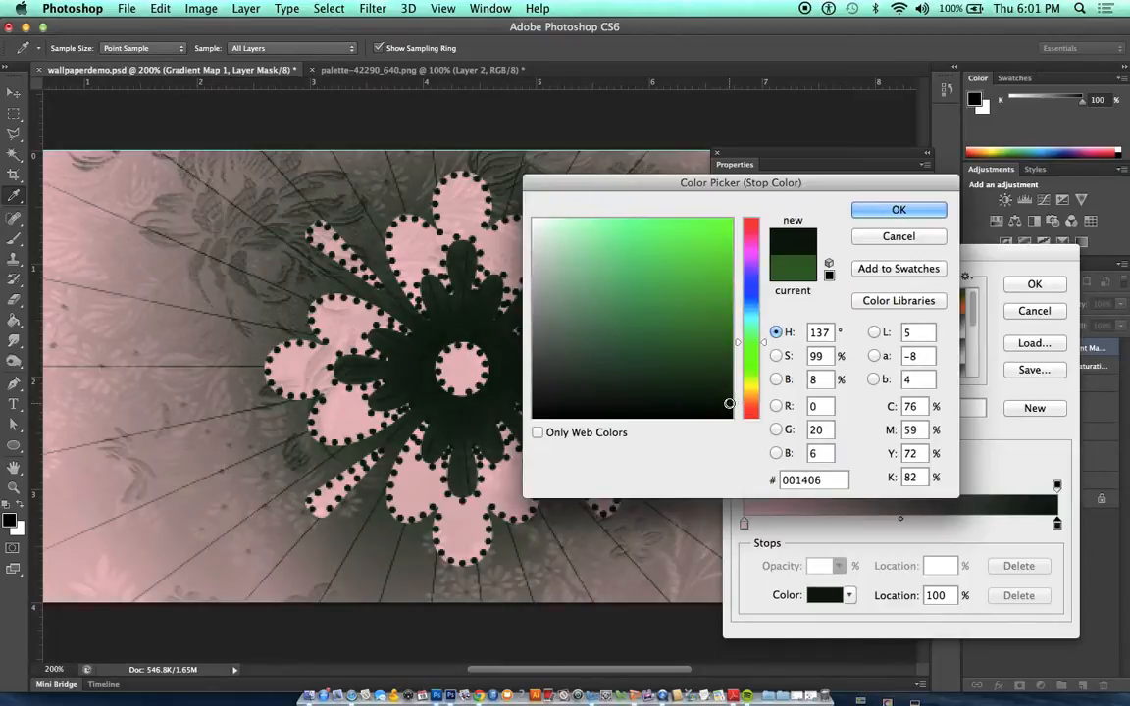
pyautogui.click(899, 208)
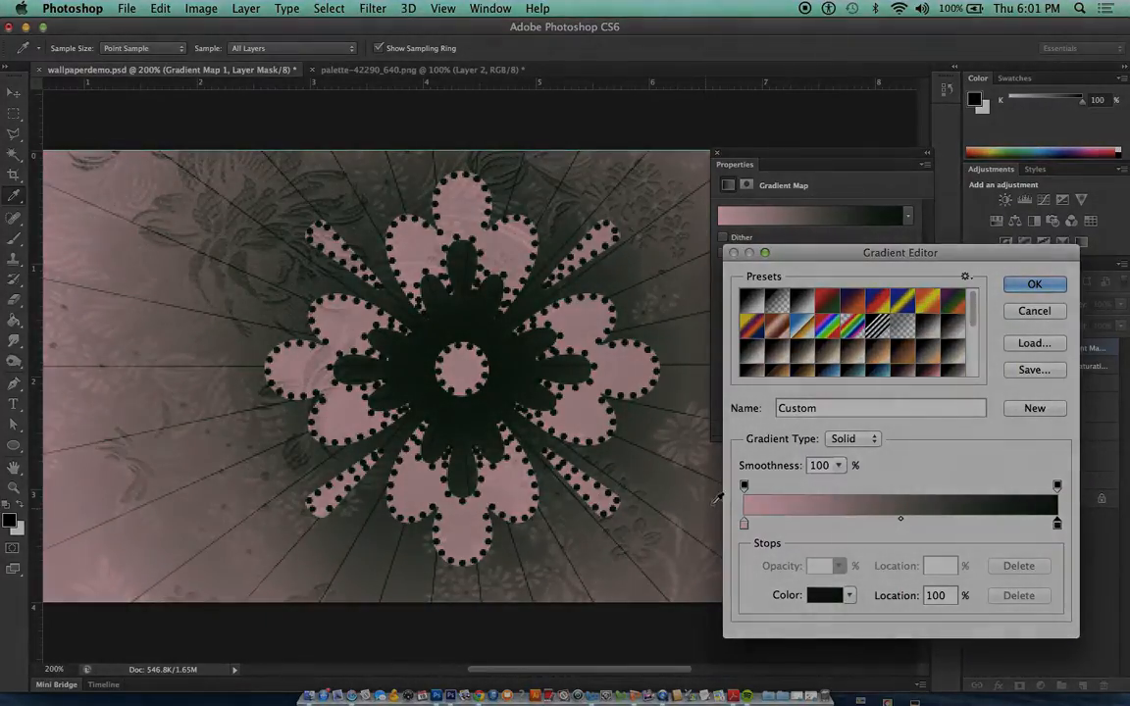
pyautogui.click(1034, 283)
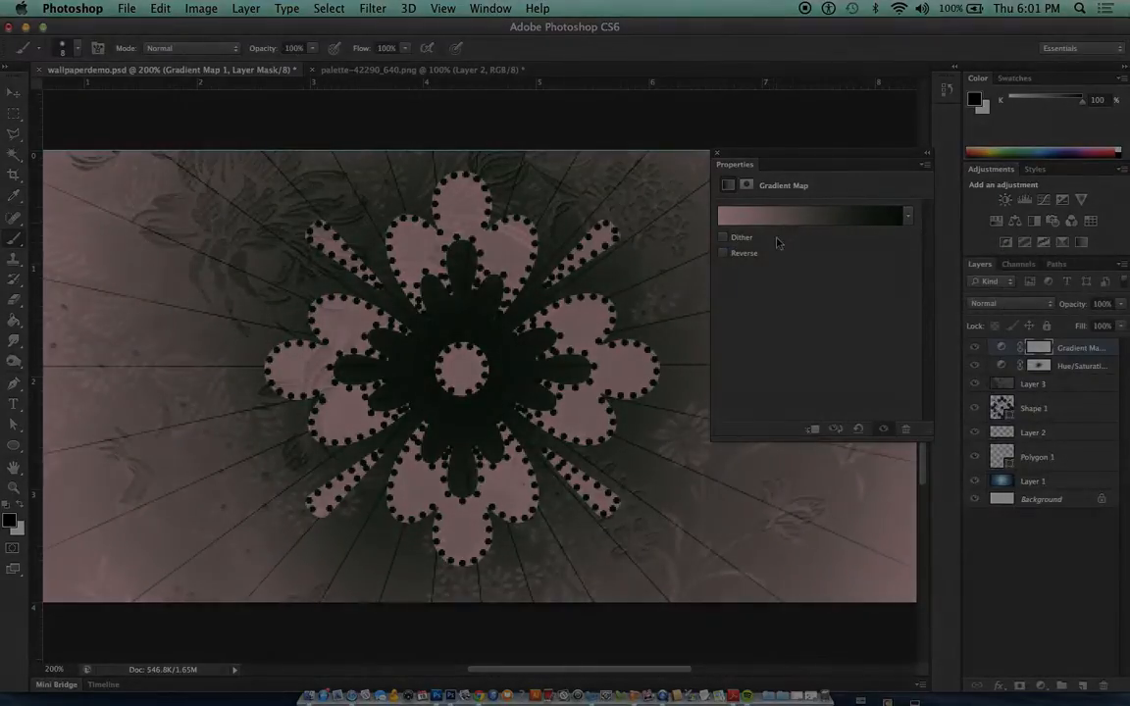
pyautogui.click(722, 253)
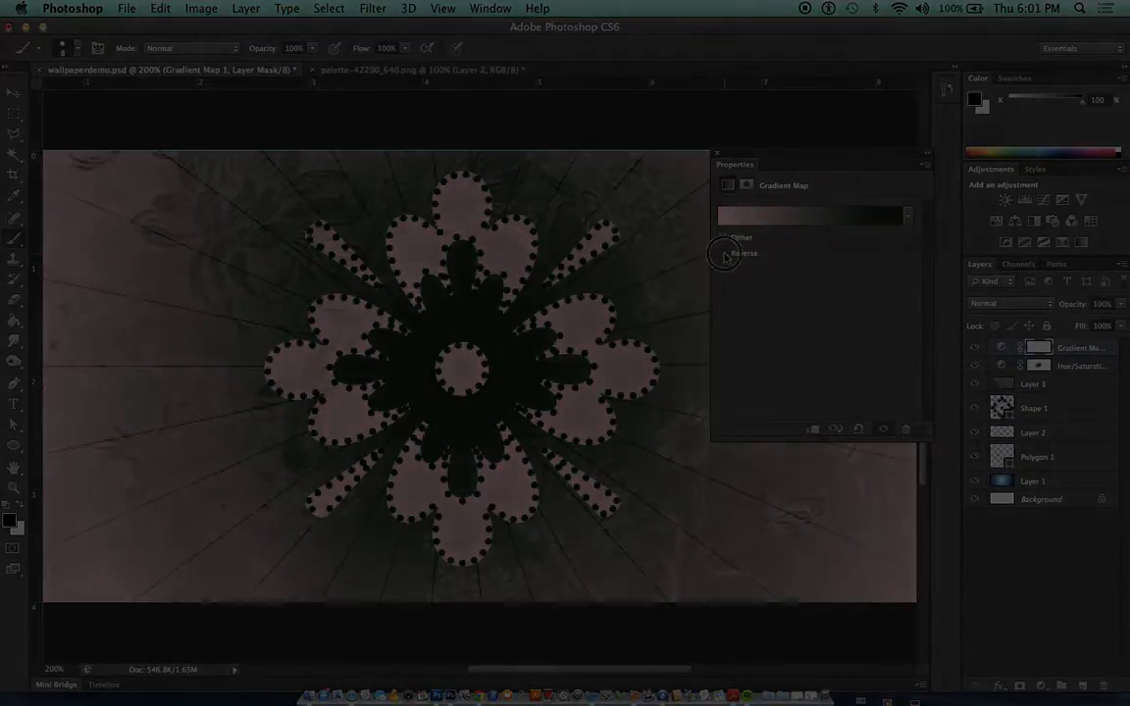